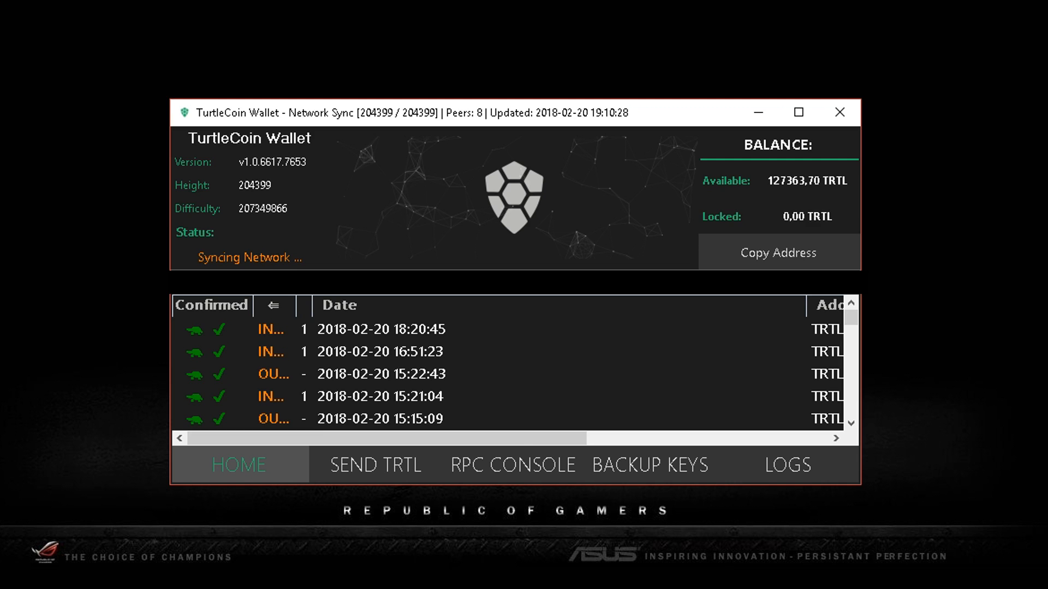
{"action": "mouse_move", "coordinate": [1030, 16]}
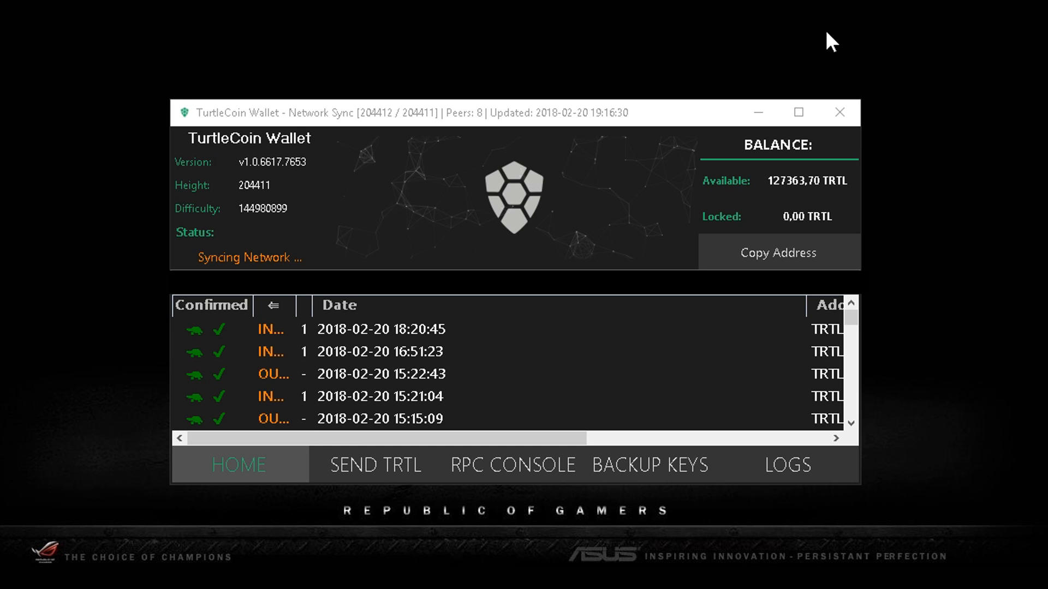
{"action": "mouse_move", "coordinate": [374, 131]}
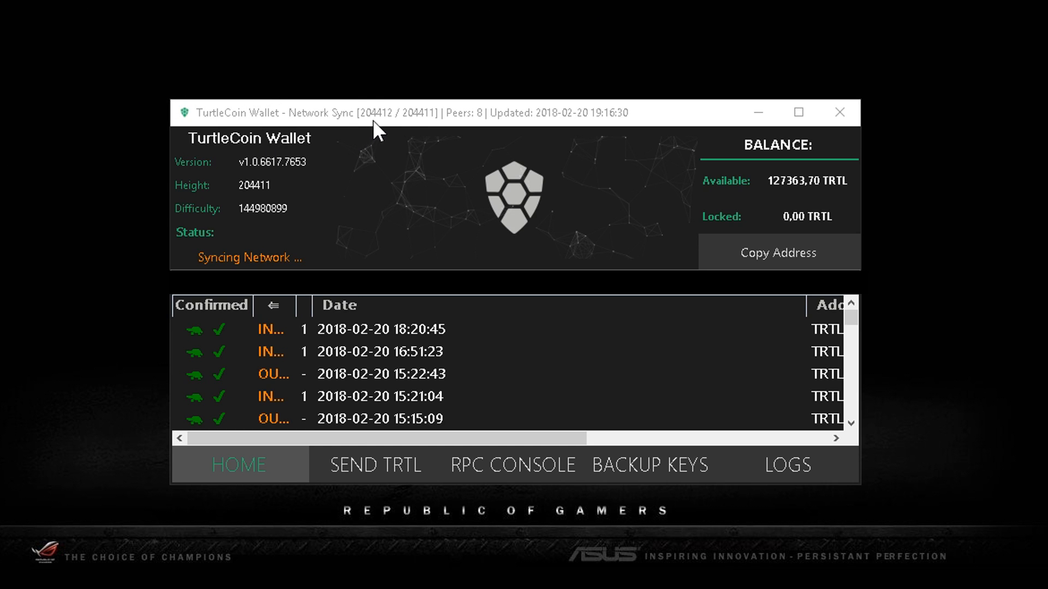
{"action": "mouse_move", "coordinate": [394, 128]}
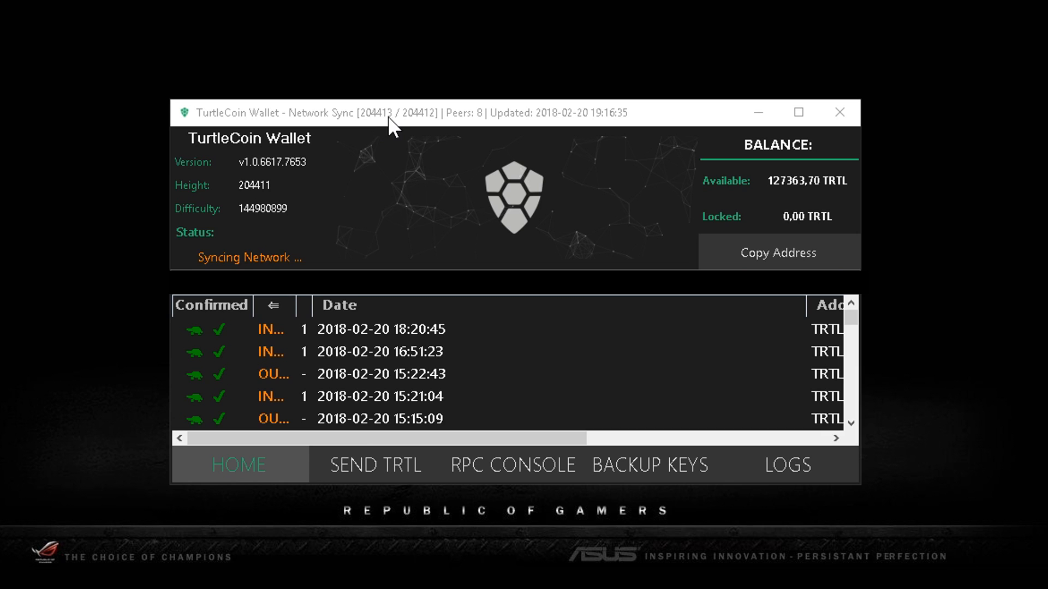
{"action": "mouse_move", "coordinate": [307, 131]}
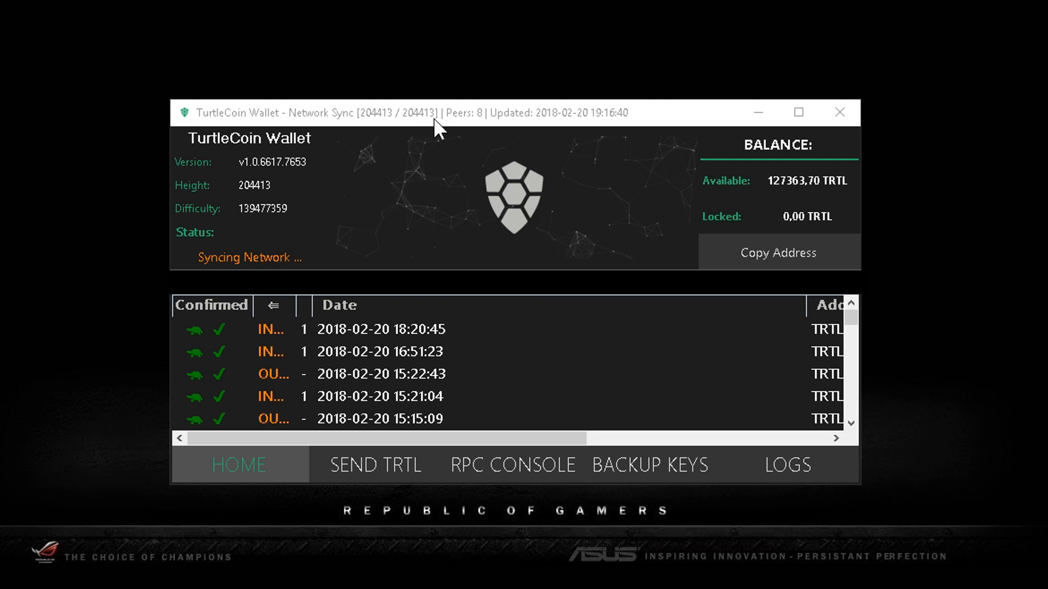
{"action": "mouse_move", "coordinate": [397, 121]}
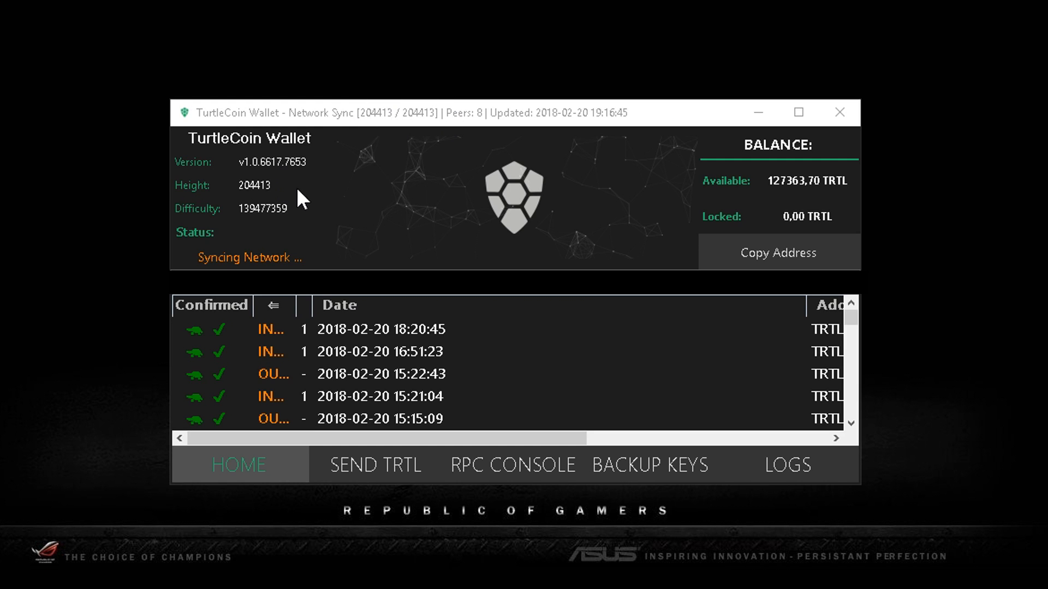
{"action": "mouse_move", "coordinate": [323, 194]}
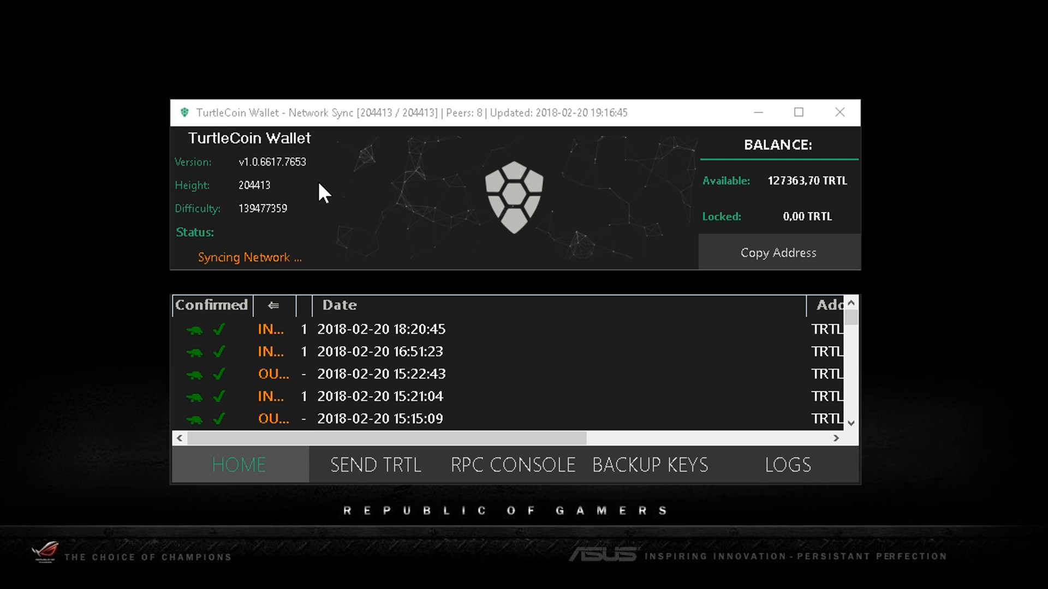
{"action": "mouse_move", "coordinate": [380, 233]}
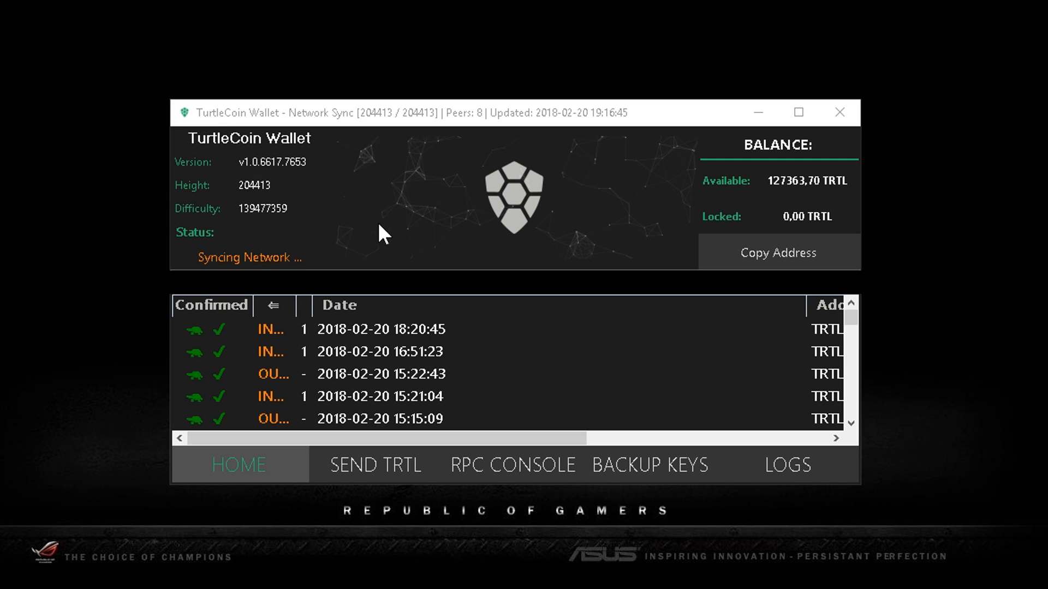
{"action": "mouse_move", "coordinate": [705, 194]}
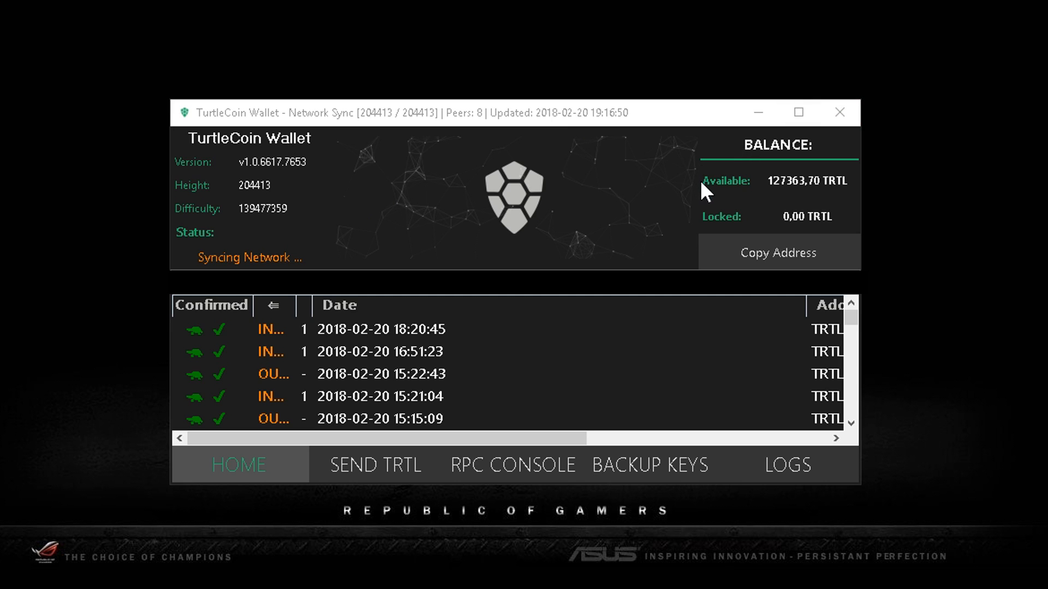
{"action": "mouse_move", "coordinate": [790, 201]}
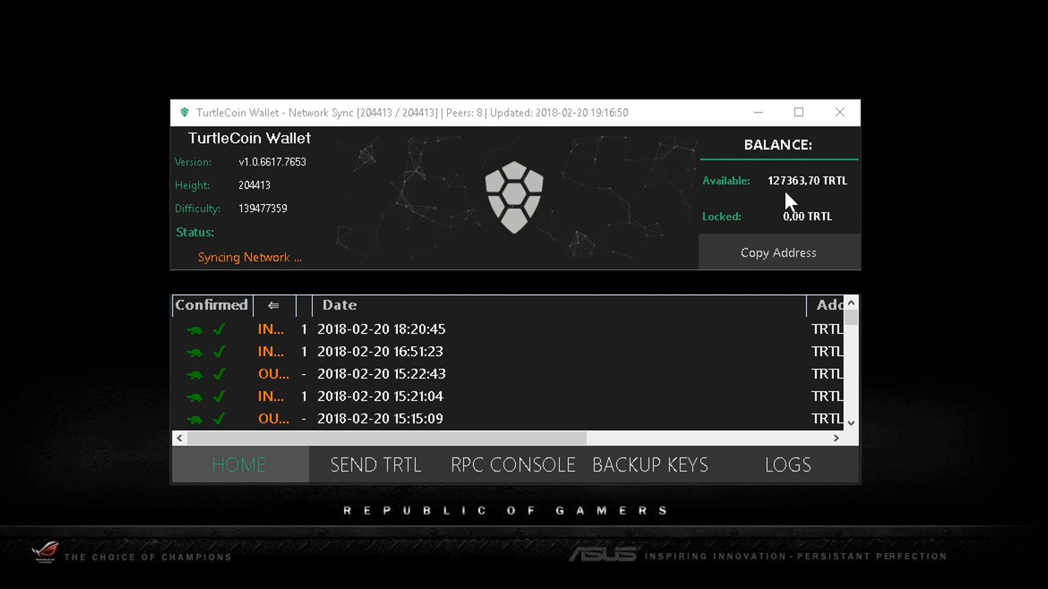
{"action": "mouse_move", "coordinate": [824, 225]}
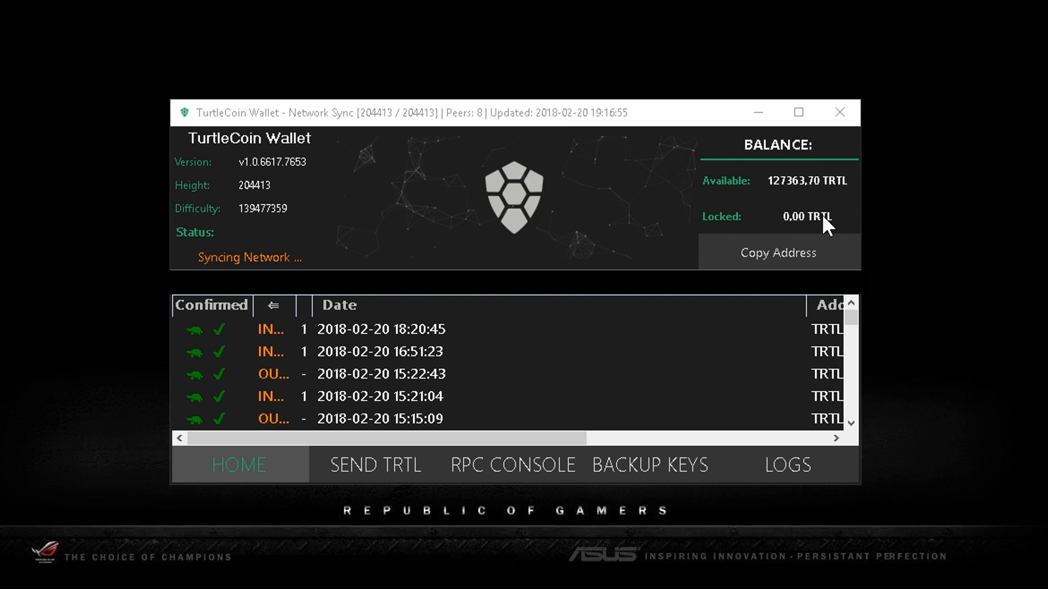
{"action": "mouse_move", "coordinate": [786, 211]}
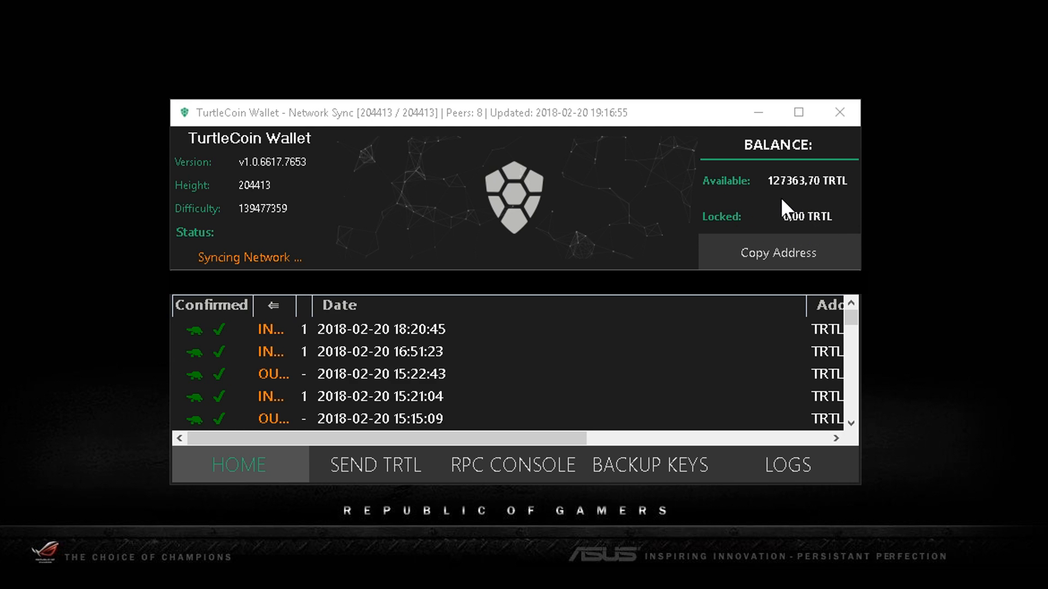
{"action": "mouse_move", "coordinate": [850, 222]}
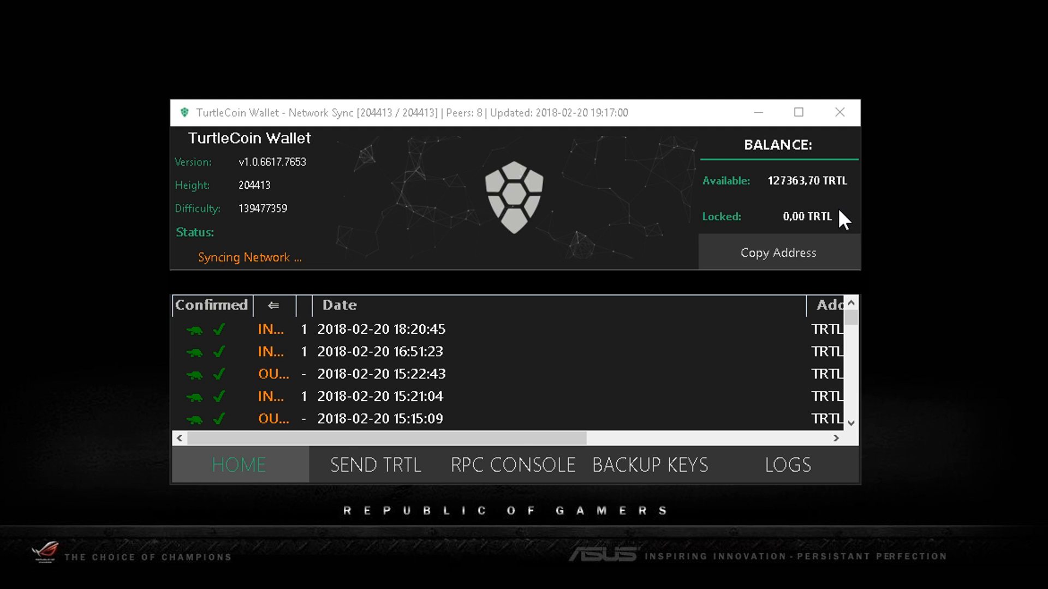
{"action": "mouse_move", "coordinate": [801, 222]}
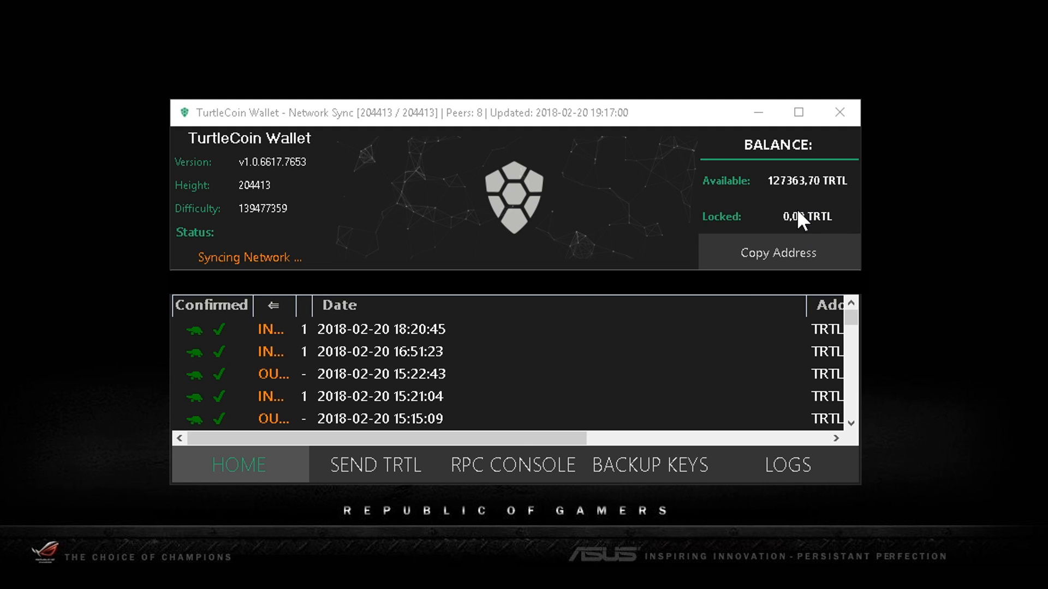
{"action": "mouse_move", "coordinate": [876, 223]}
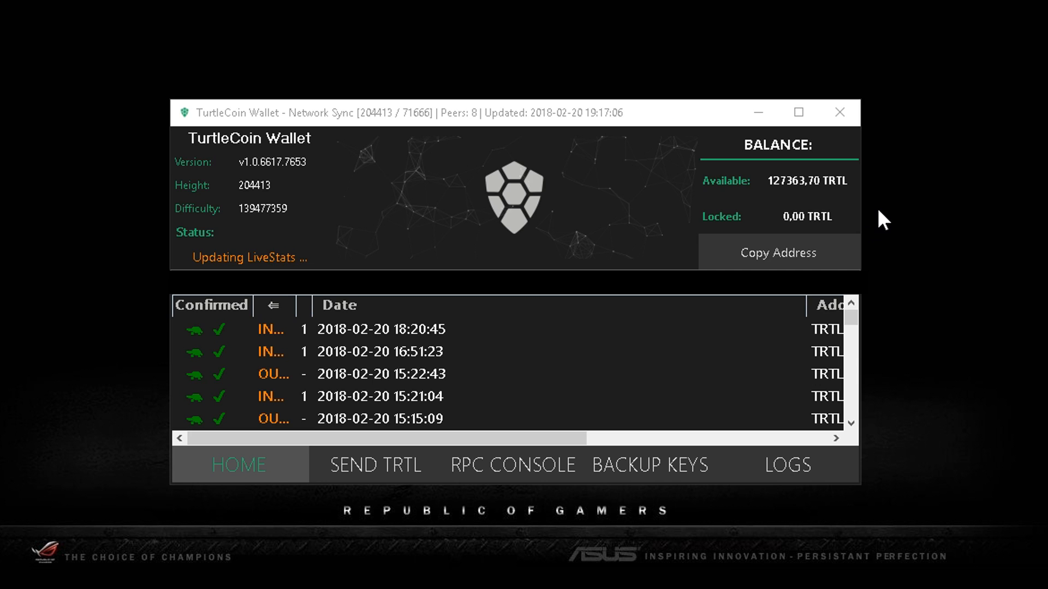
{"action": "mouse_move", "coordinate": [921, 222]}
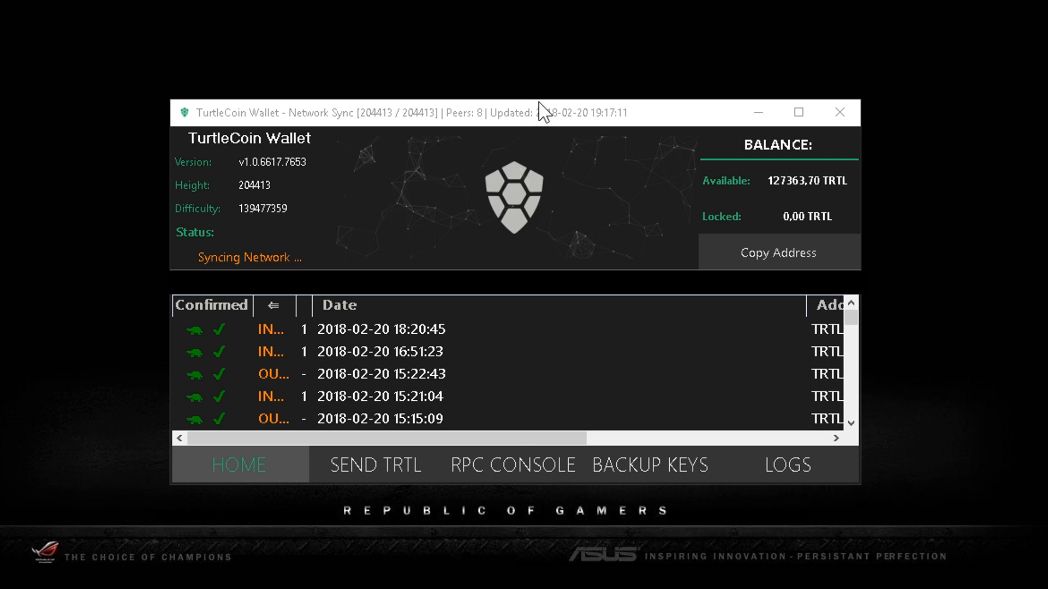
{"action": "mouse_move", "coordinate": [543, 118]}
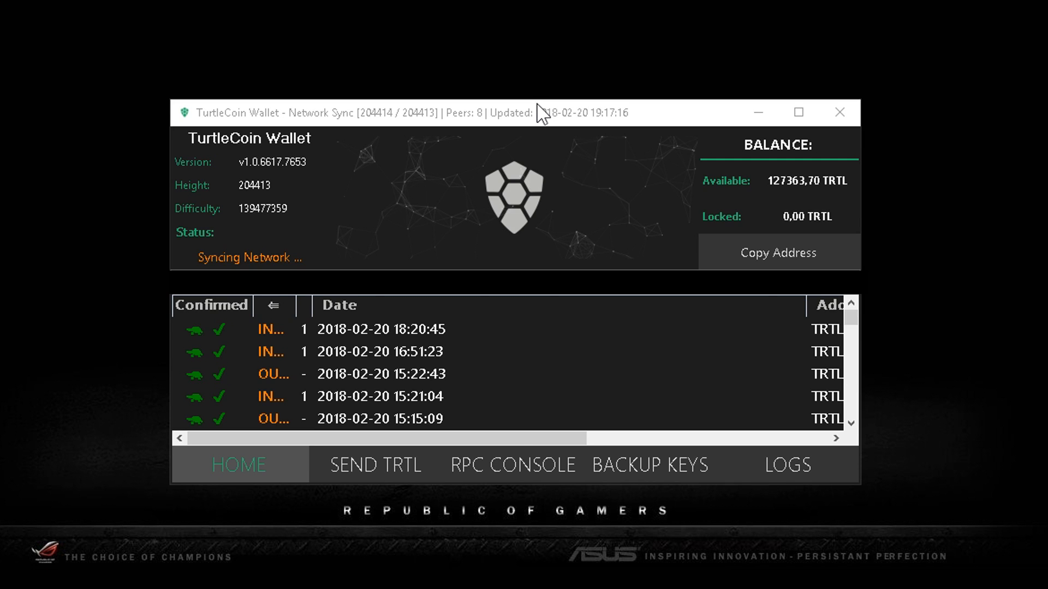
{"action": "mouse_move", "coordinate": [776, 244]}
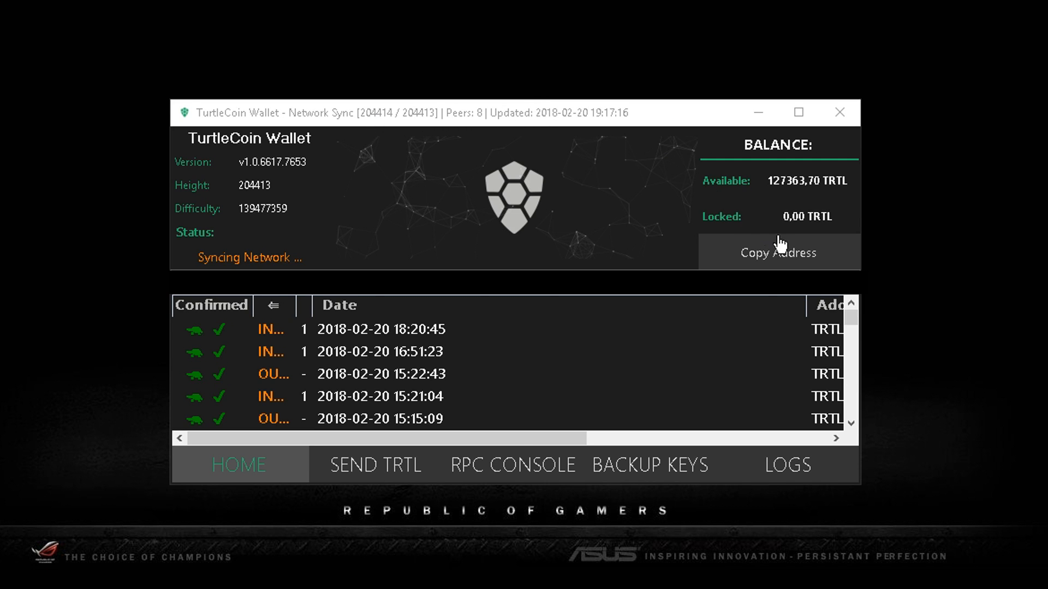
{"action": "mouse_move", "coordinate": [821, 229]}
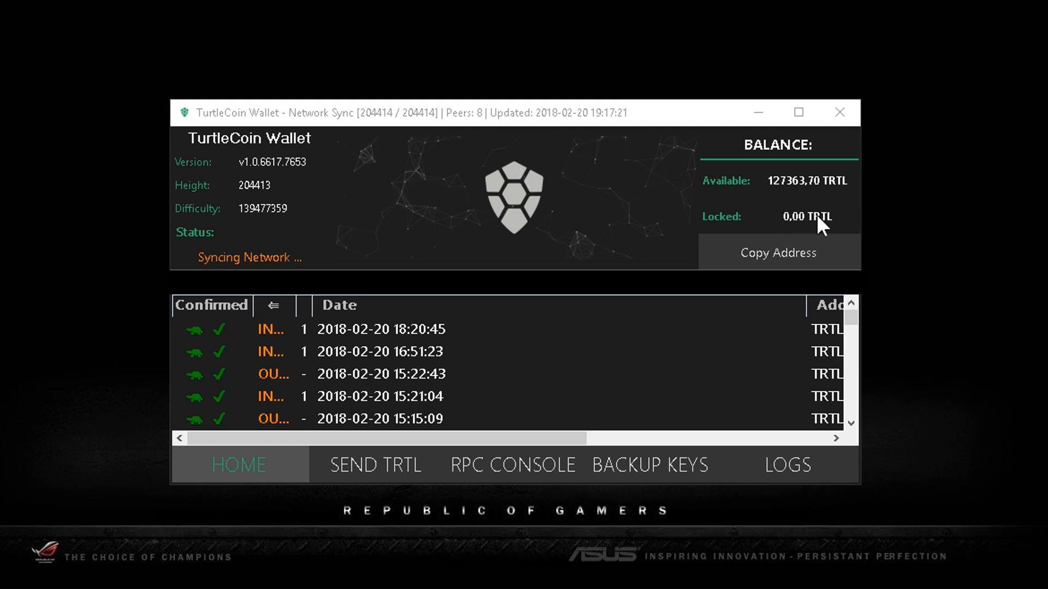
{"action": "mouse_move", "coordinate": [459, 59]}
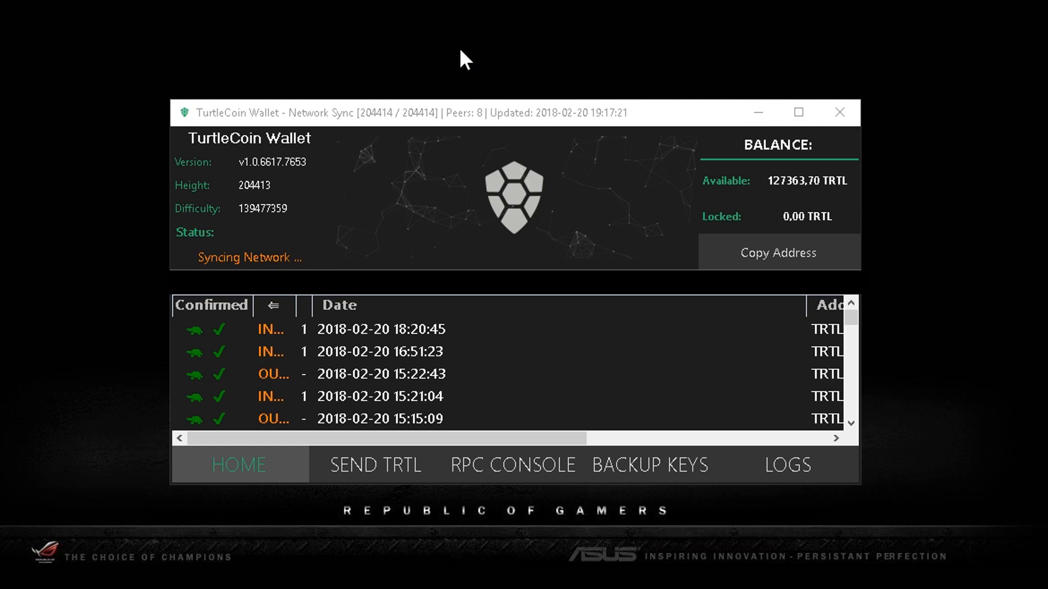
{"action": "mouse_move", "coordinate": [917, 256]}
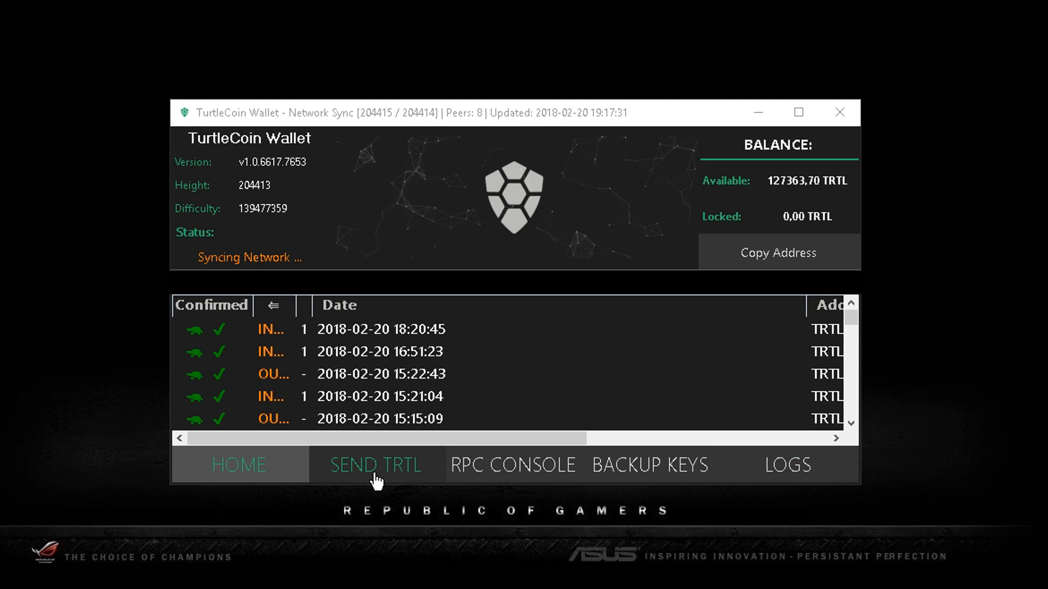
Visit the Send TRTL page, then switch to the RPC console listing reset, save, getViewKey, getSpendKeys, getStatus
{"action": "left_click", "coordinate": [376, 465]}
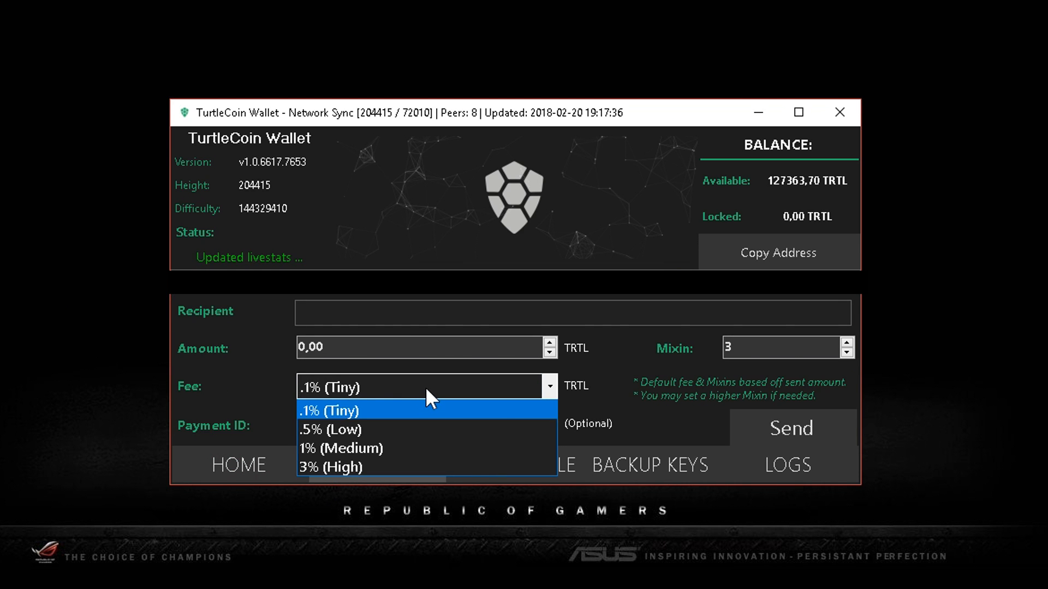
{"action": "left_click", "coordinate": [344, 410]}
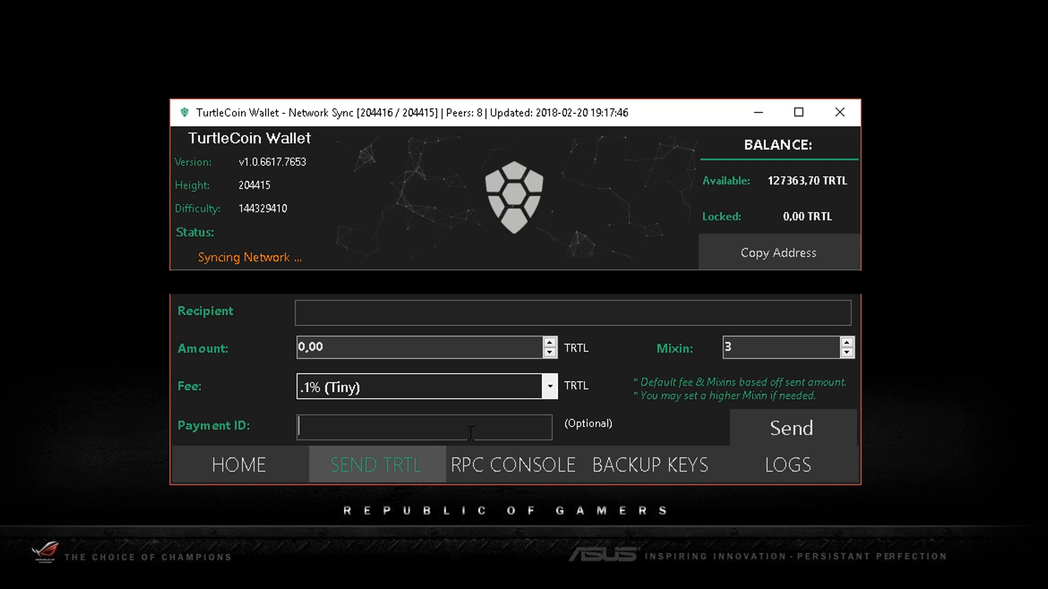
{"action": "mouse_move", "coordinate": [432, 426]}
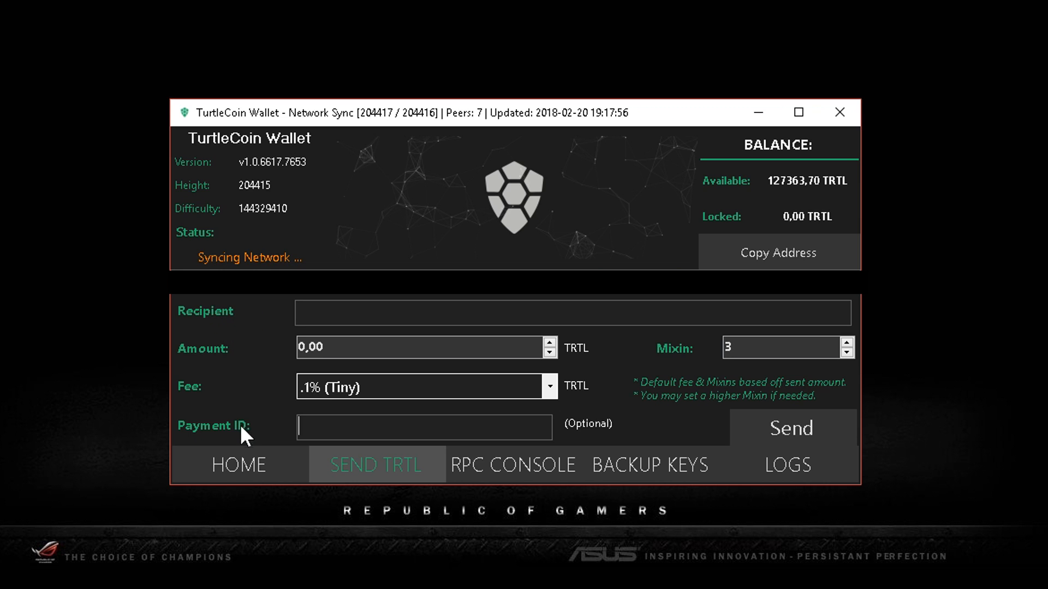
{"action": "mouse_move", "coordinate": [421, 432]}
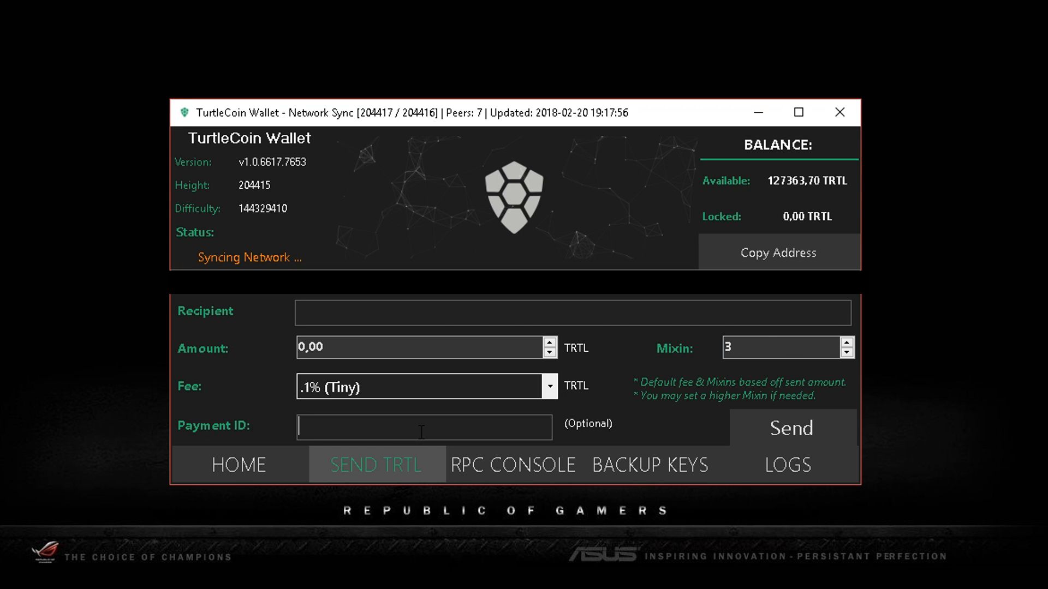
{"action": "mouse_move", "coordinate": [244, 375]}
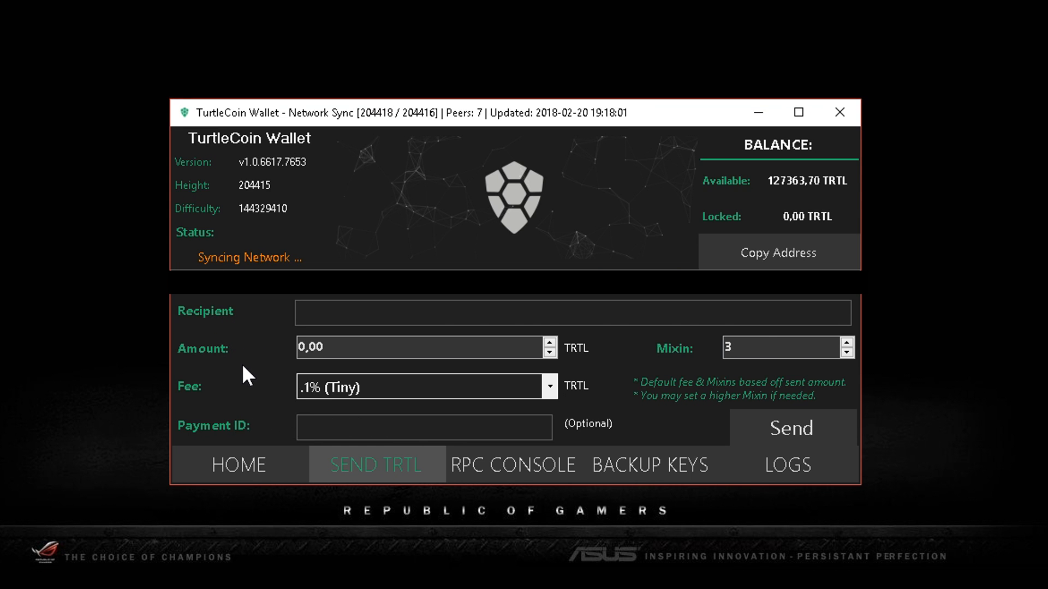
{"action": "mouse_move", "coordinate": [241, 378]}
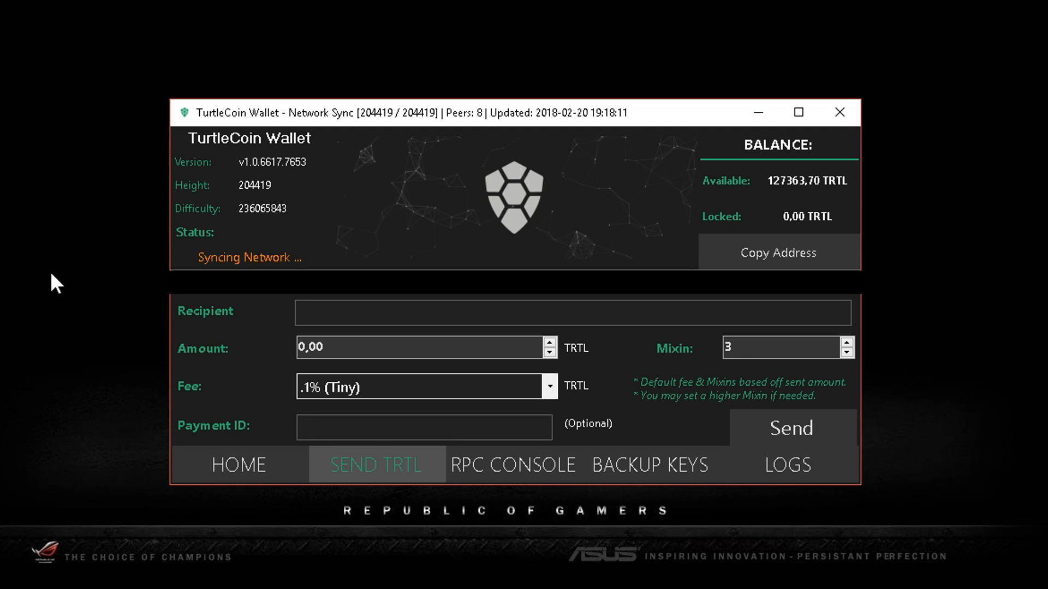
{"action": "mouse_move", "coordinate": [242, 400]}
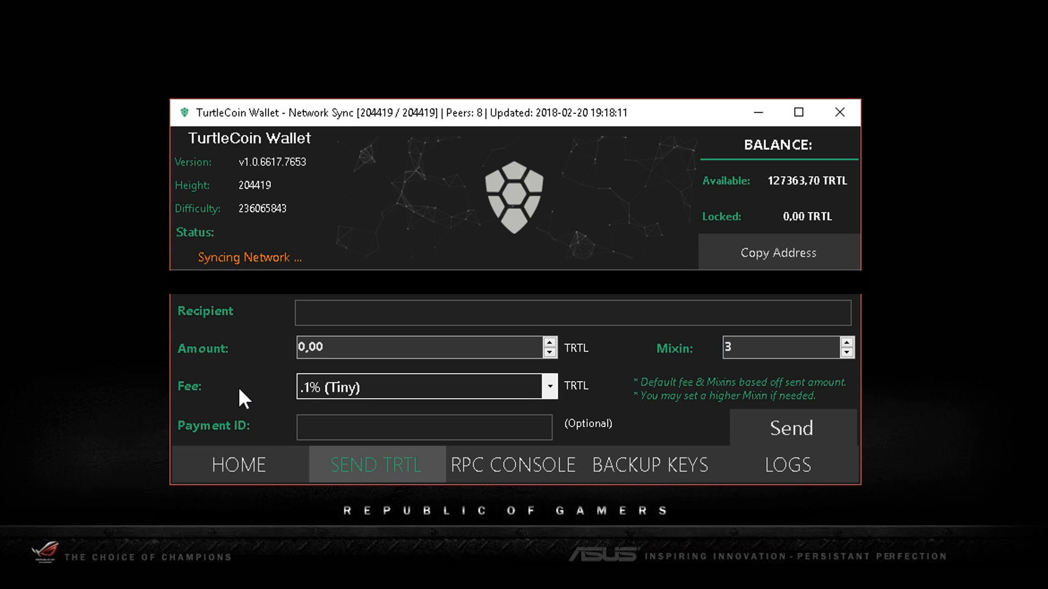
{"action": "mouse_move", "coordinate": [37, 332]}
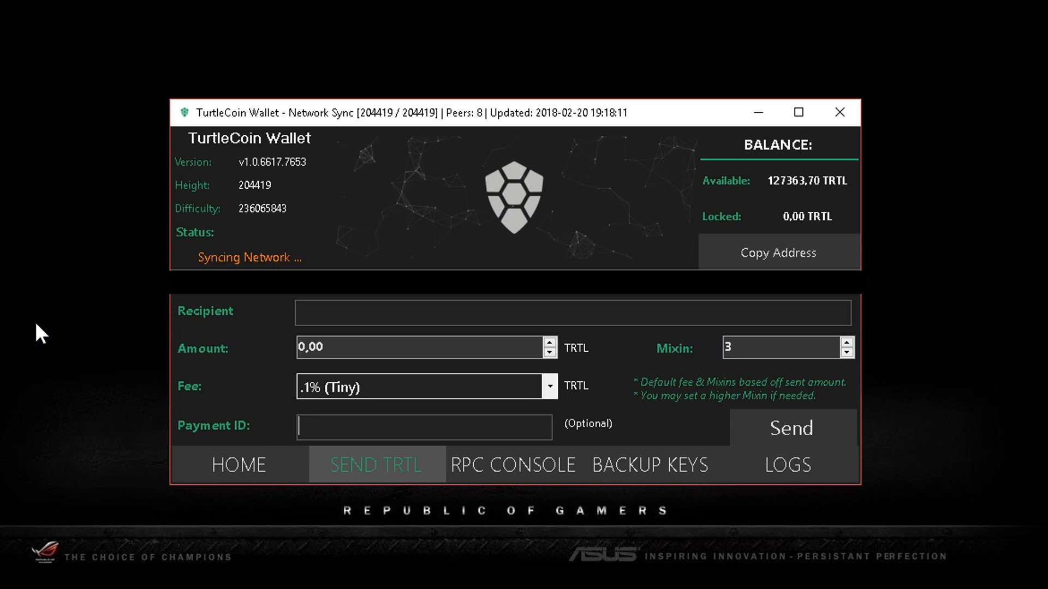
{"action": "mouse_move", "coordinate": [521, 577]}
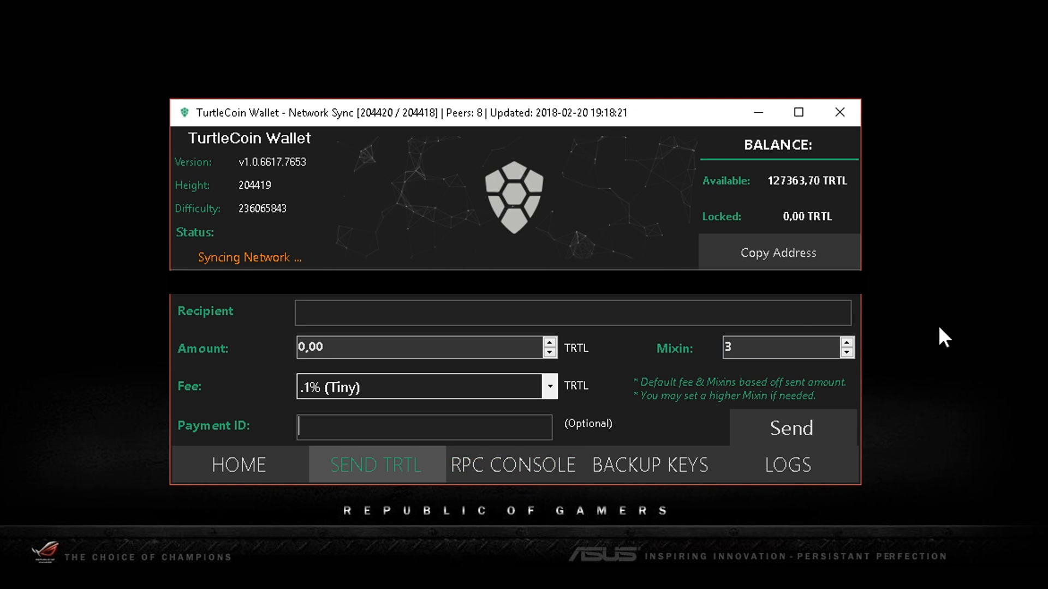
{"action": "mouse_move", "coordinate": [674, 428]}
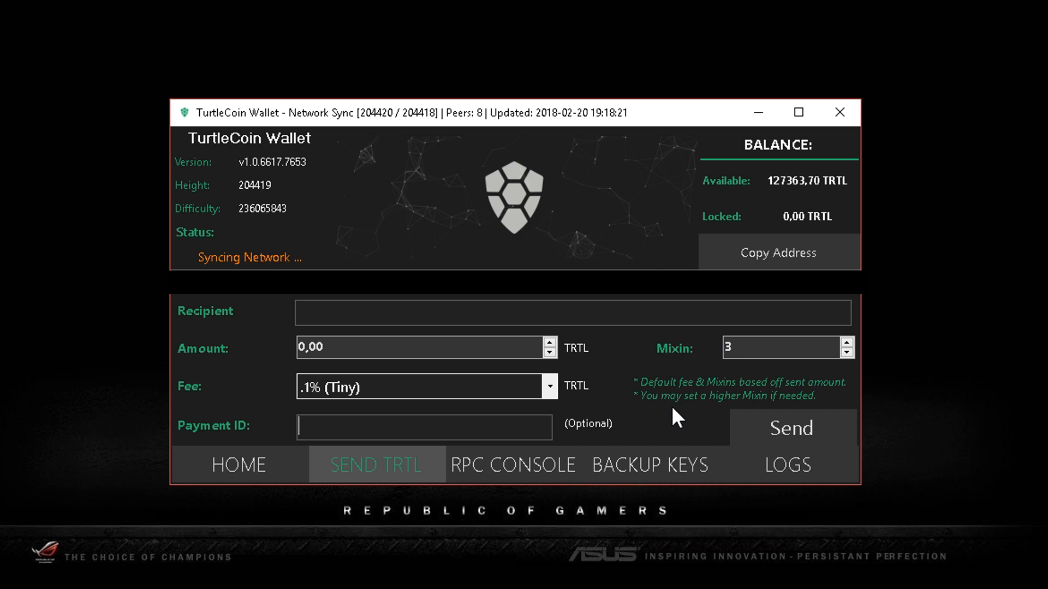
{"action": "mouse_move", "coordinate": [928, 408]}
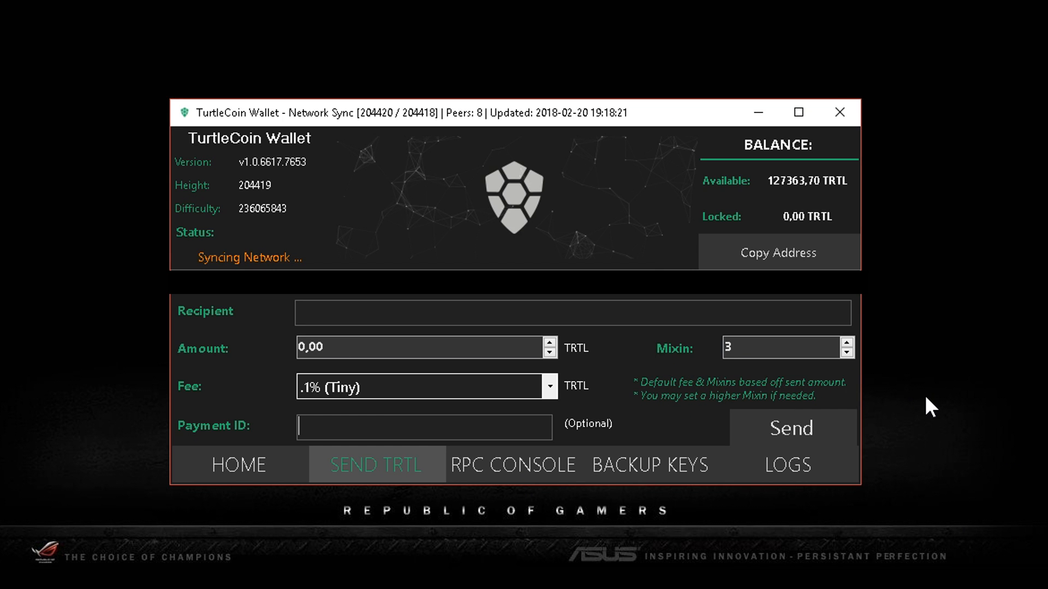
{"action": "mouse_move", "coordinate": [851, 424]}
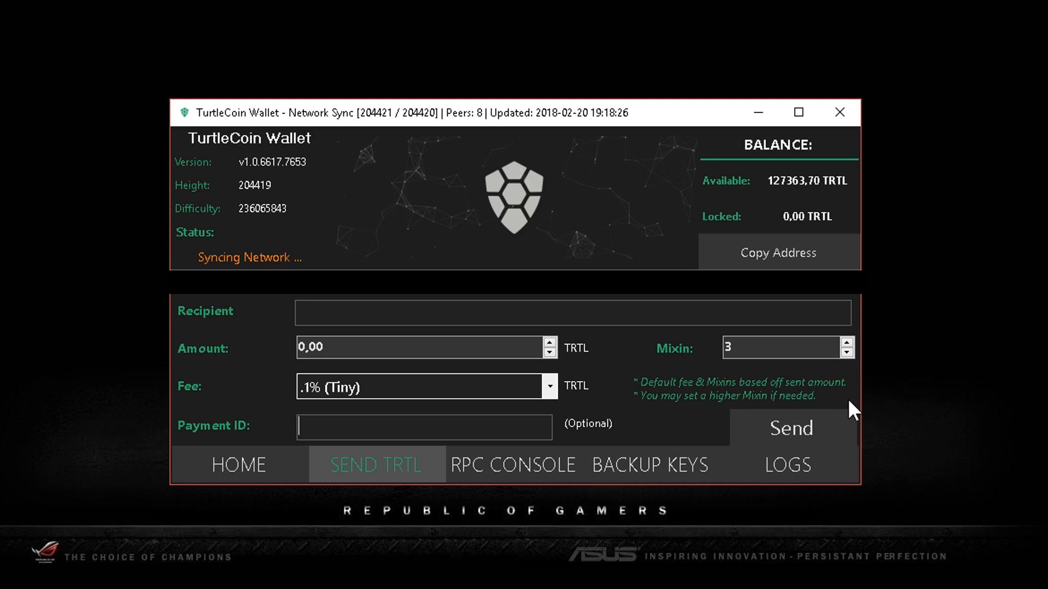
{"action": "mouse_move", "coordinate": [685, 402]}
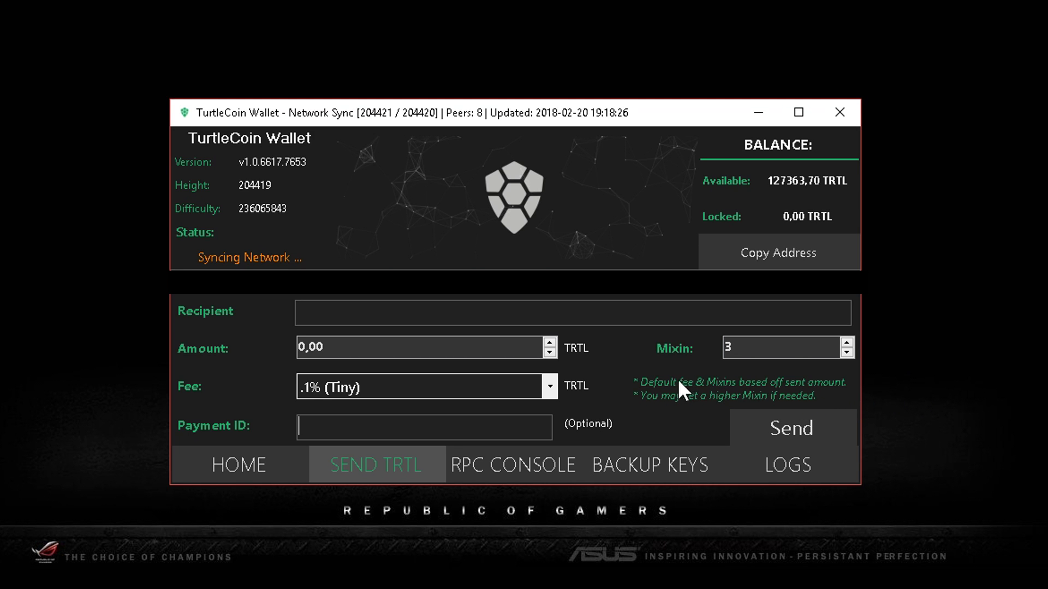
{"action": "mouse_move", "coordinate": [663, 382]}
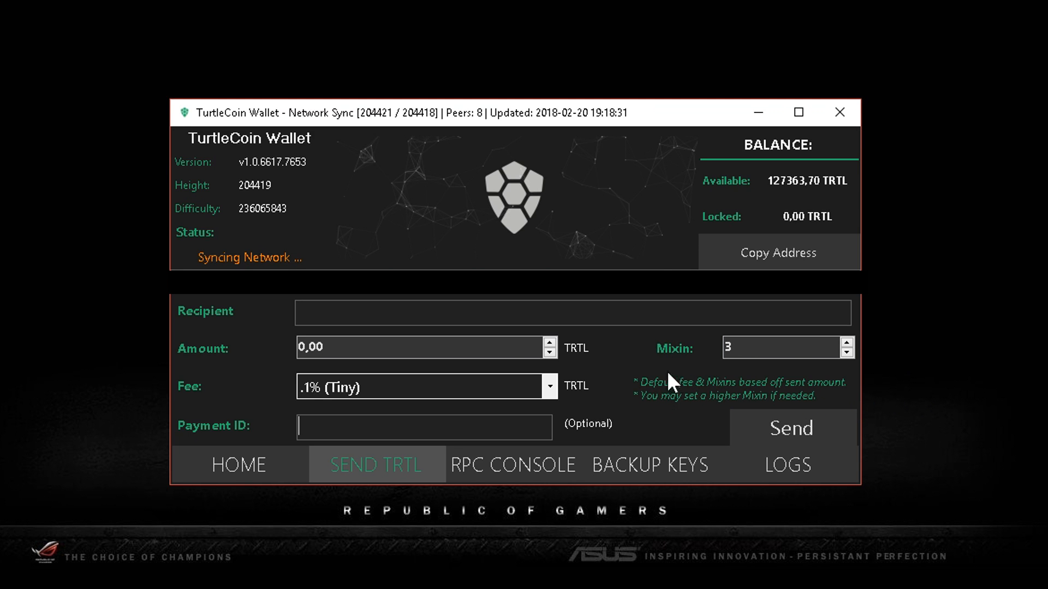
{"action": "mouse_move", "coordinate": [675, 405]}
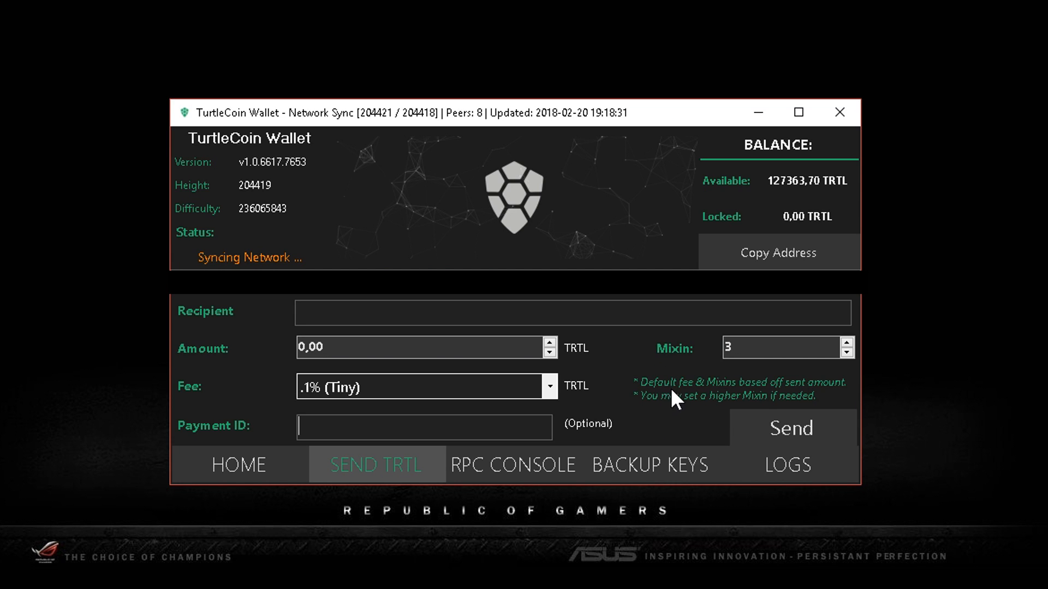
{"action": "mouse_move", "coordinate": [956, 360]}
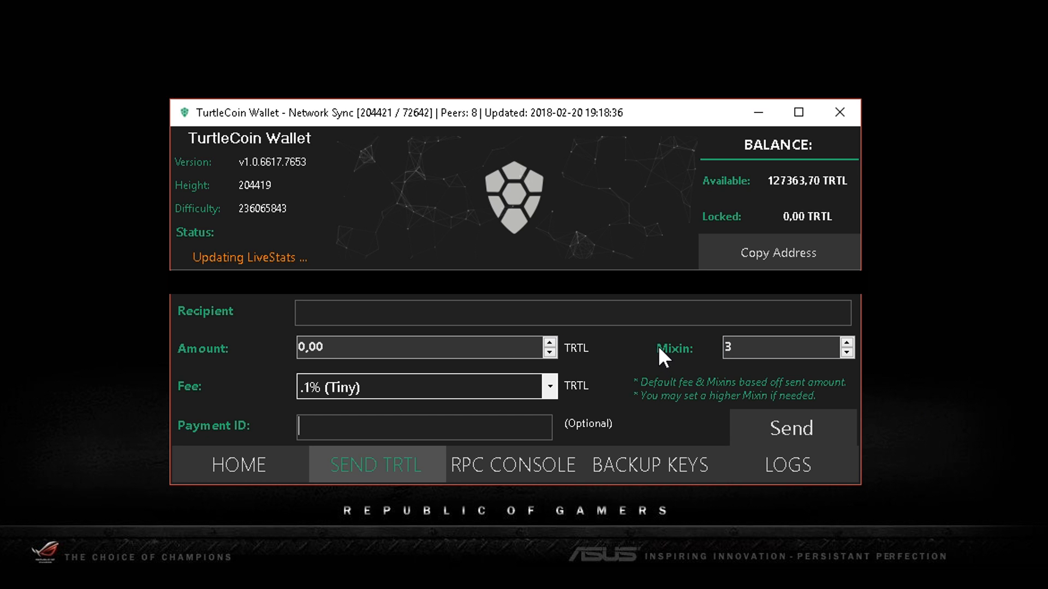
{"action": "mouse_move", "coordinate": [678, 371]}
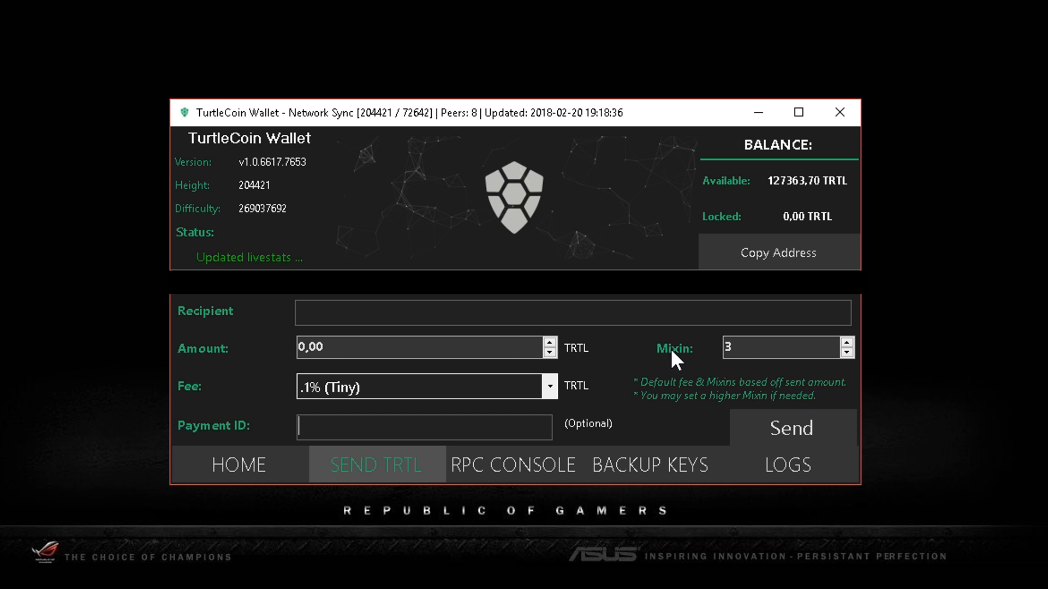
{"action": "mouse_move", "coordinate": [686, 430]}
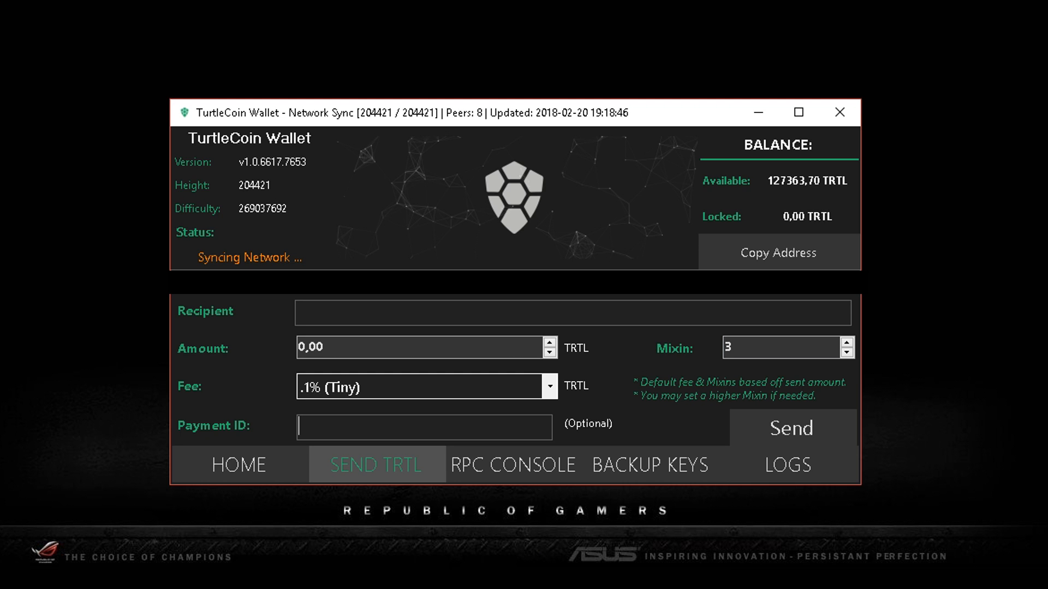
{"action": "left_click", "coordinate": [513, 465]}
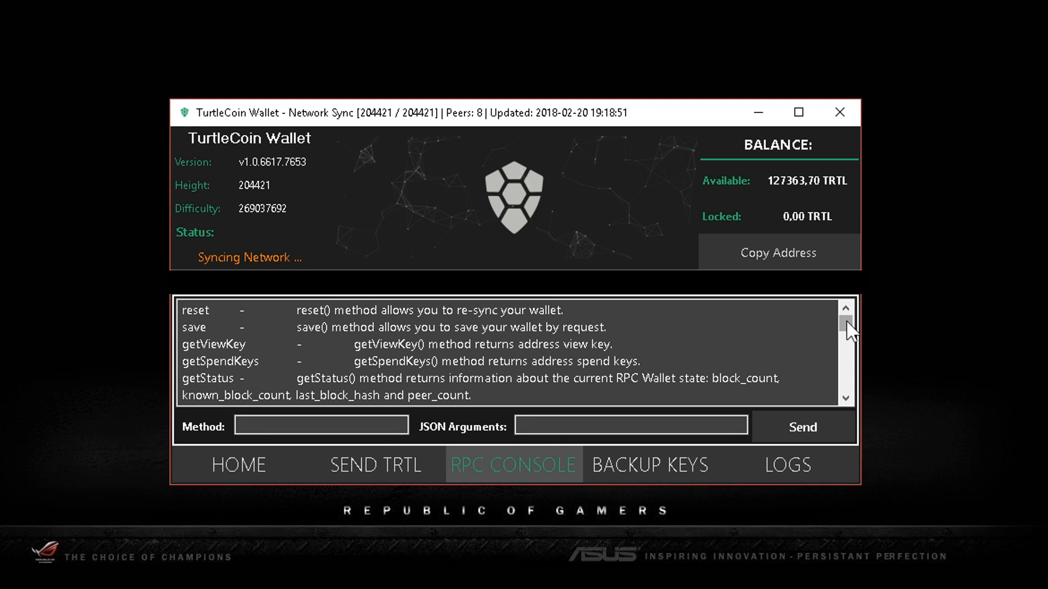
{"action": "mouse_move", "coordinate": [853, 343]}
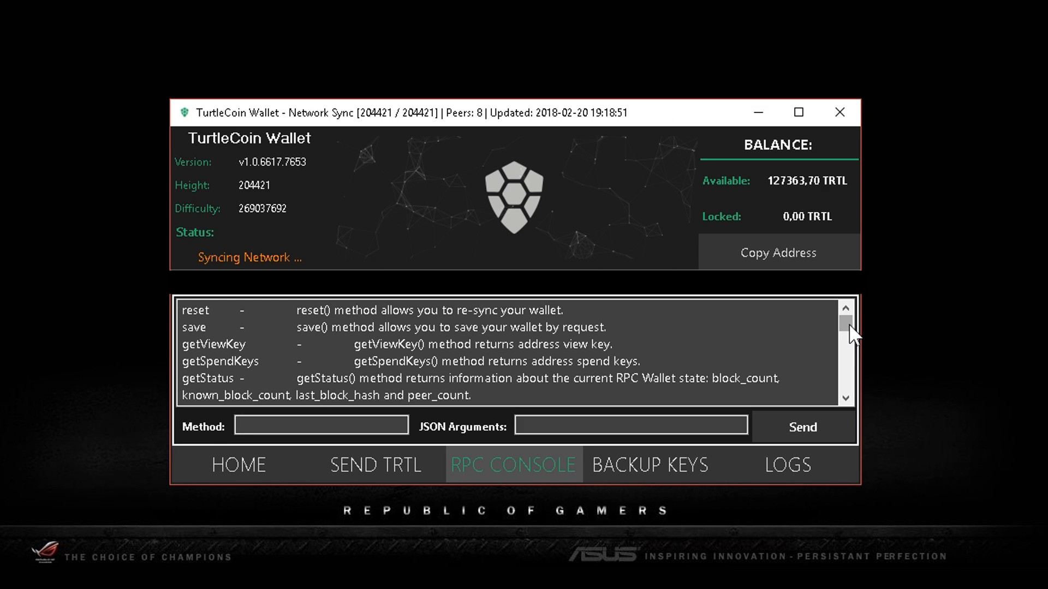
{"action": "mouse_move", "coordinate": [858, 339]}
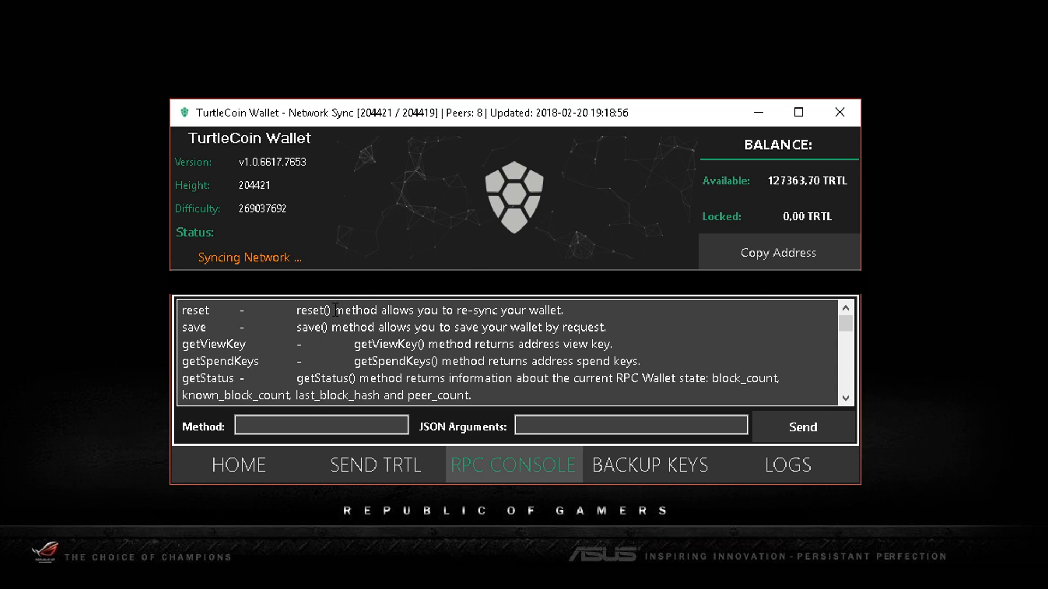
{"action": "mouse_move", "coordinate": [731, 352]}
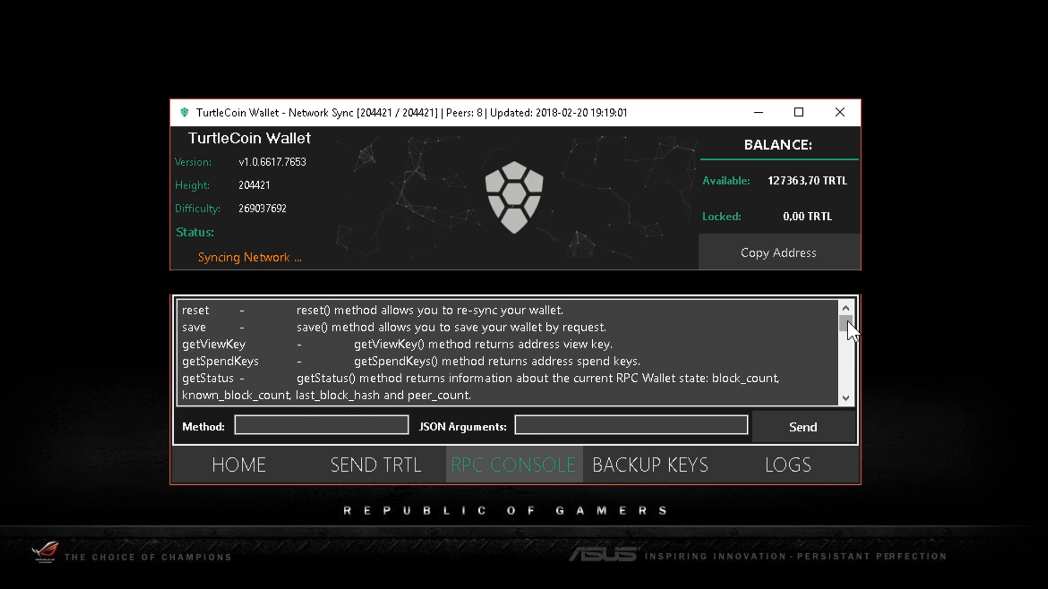
{"action": "mouse_move", "coordinate": [849, 336]}
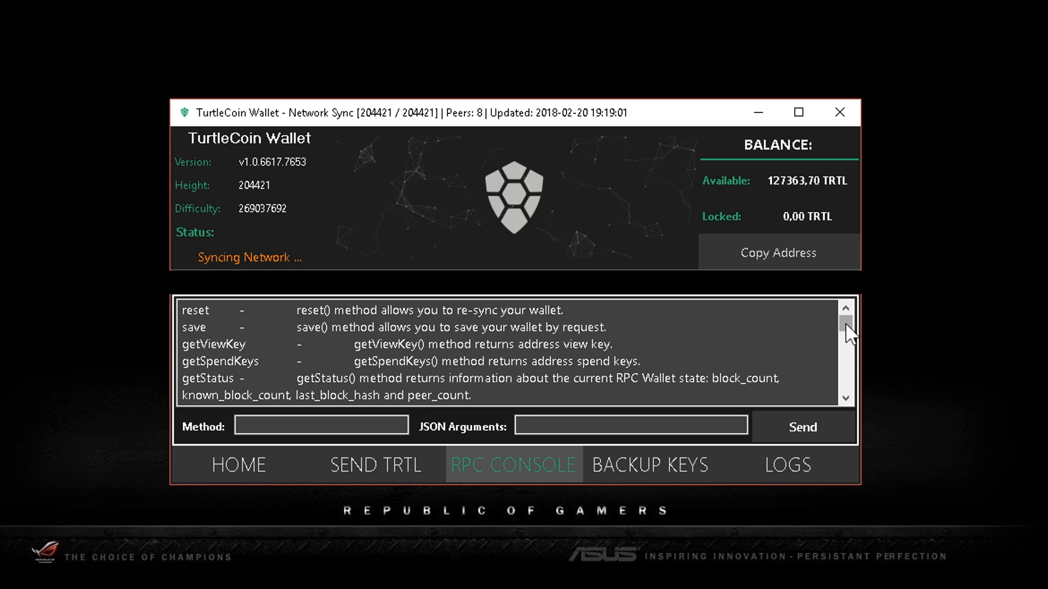
Review the RPC method list, then show the wallet log with startup messages and found transactions
{"action": "scroll", "scroll_direction": "down", "scroll_amount": 3}
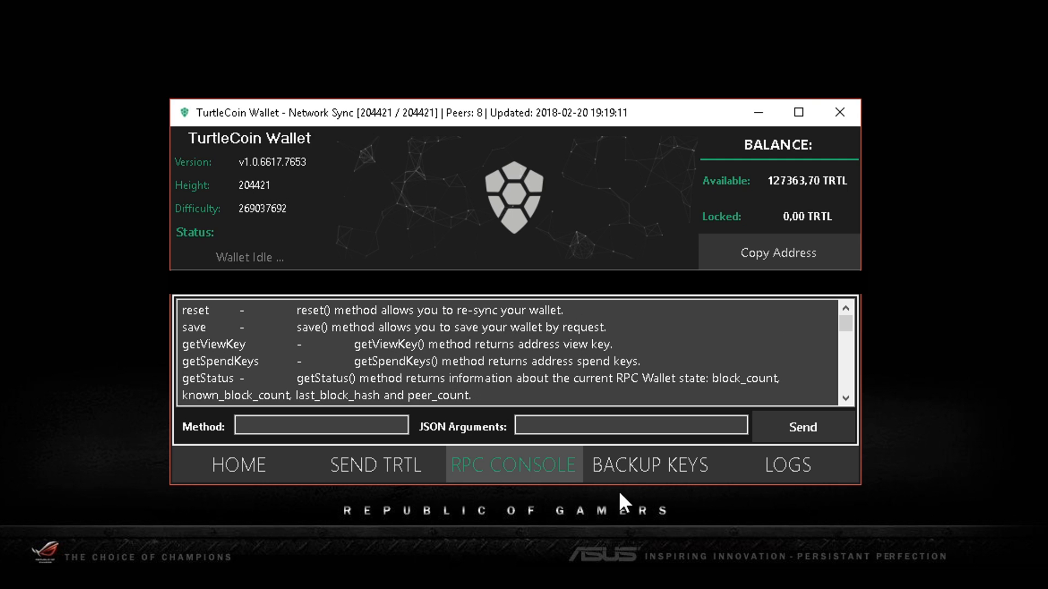
{"action": "mouse_move", "coordinate": [656, 492]}
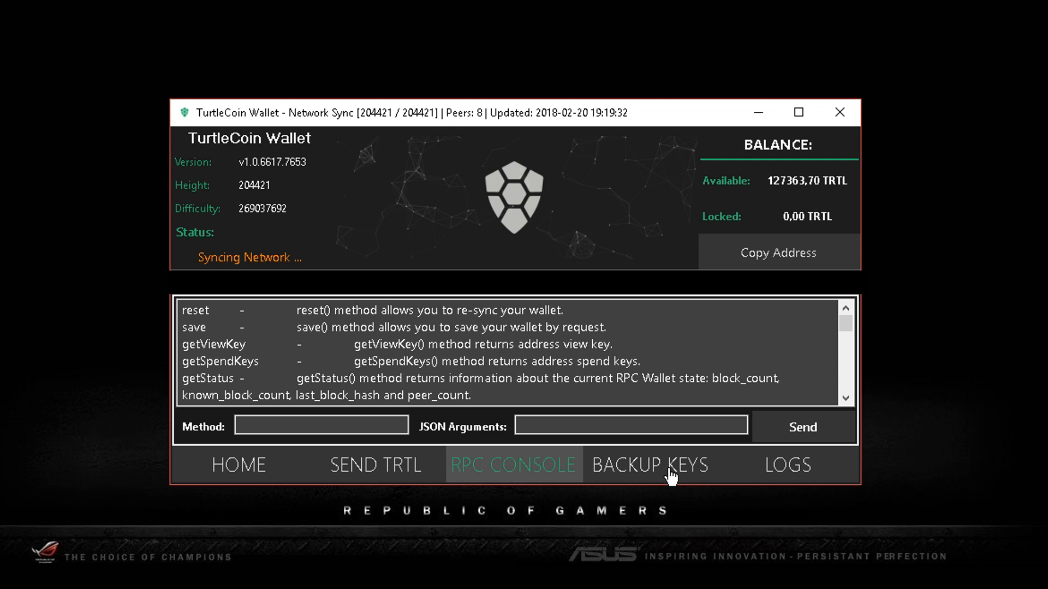
{"action": "mouse_move", "coordinate": [661, 491]}
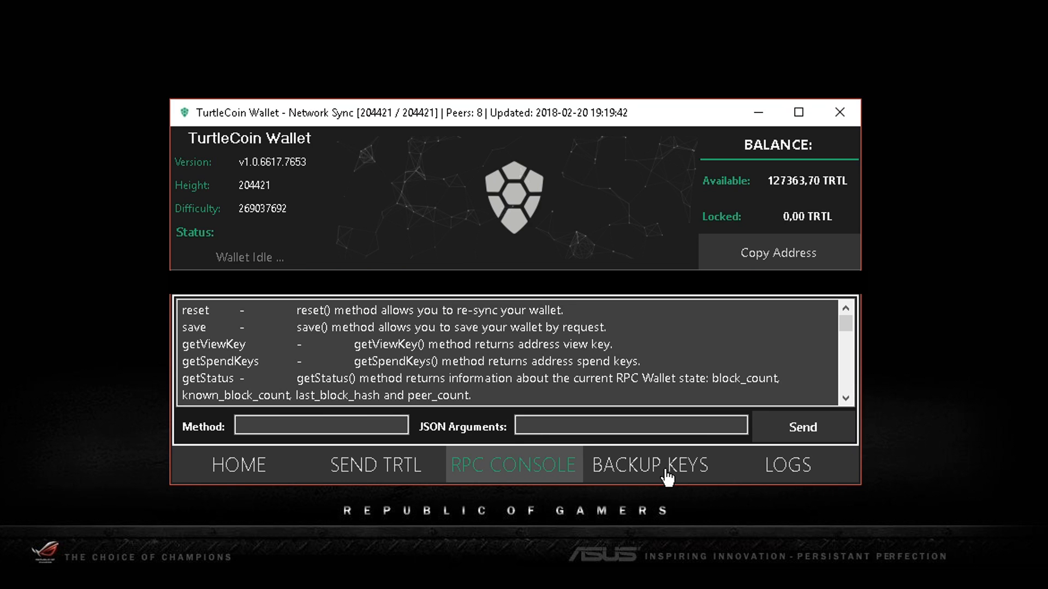
{"action": "mouse_move", "coordinate": [671, 476]}
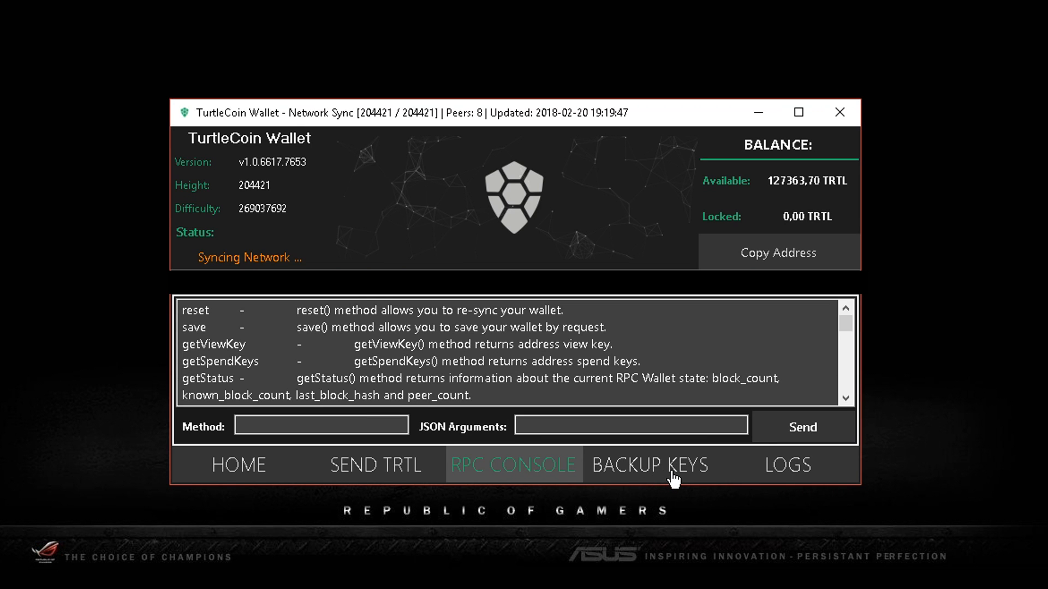
{"action": "mouse_move", "coordinate": [677, 480]}
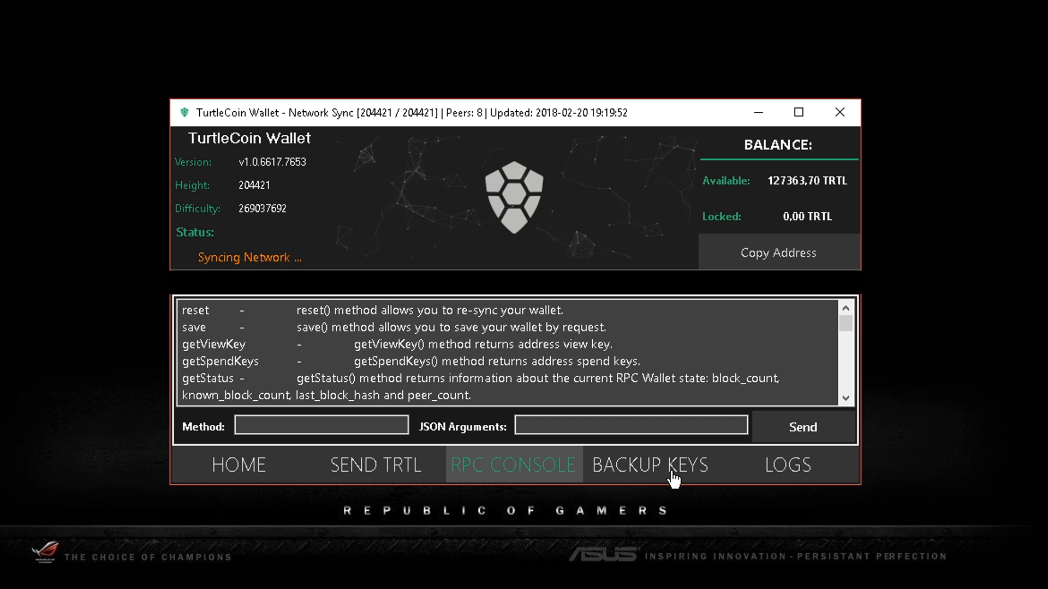
{"action": "mouse_move", "coordinate": [669, 489]}
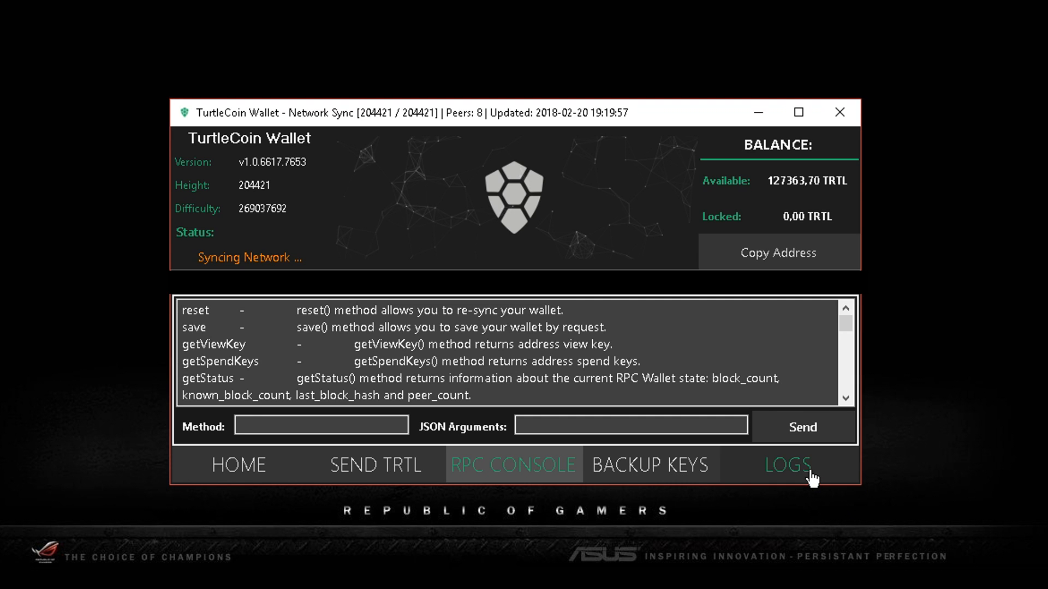
{"action": "left_click", "coordinate": [788, 465]}
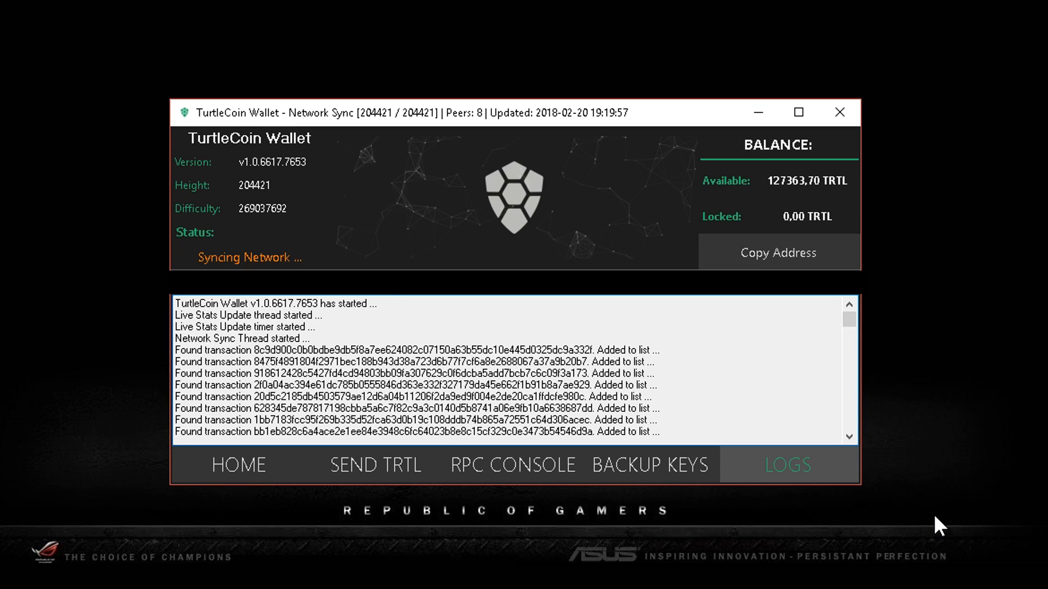
{"action": "mouse_move", "coordinate": [878, 352]}
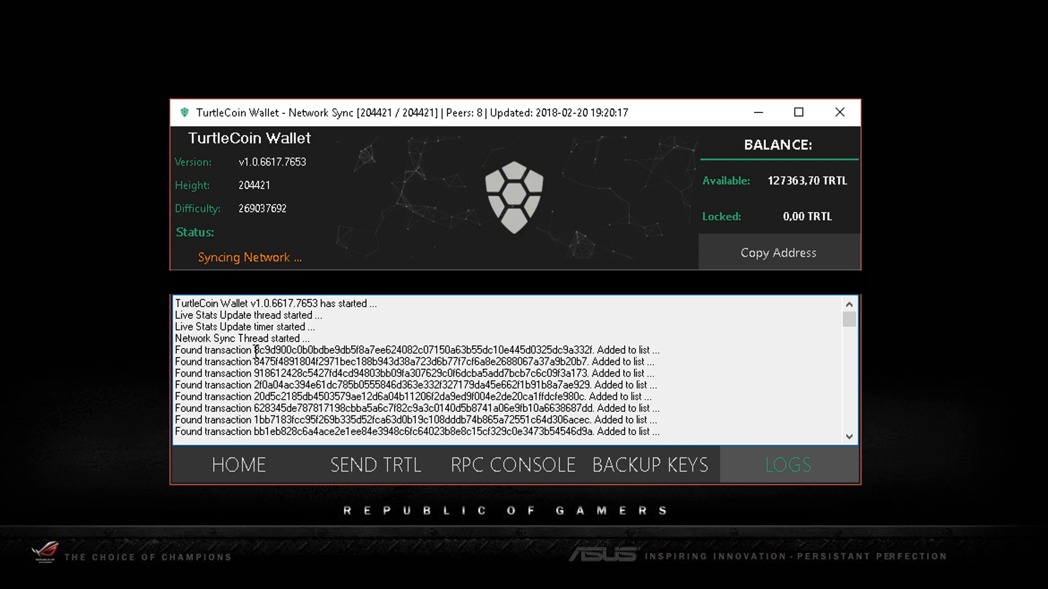
{"action": "mouse_move", "coordinate": [268, 362]}
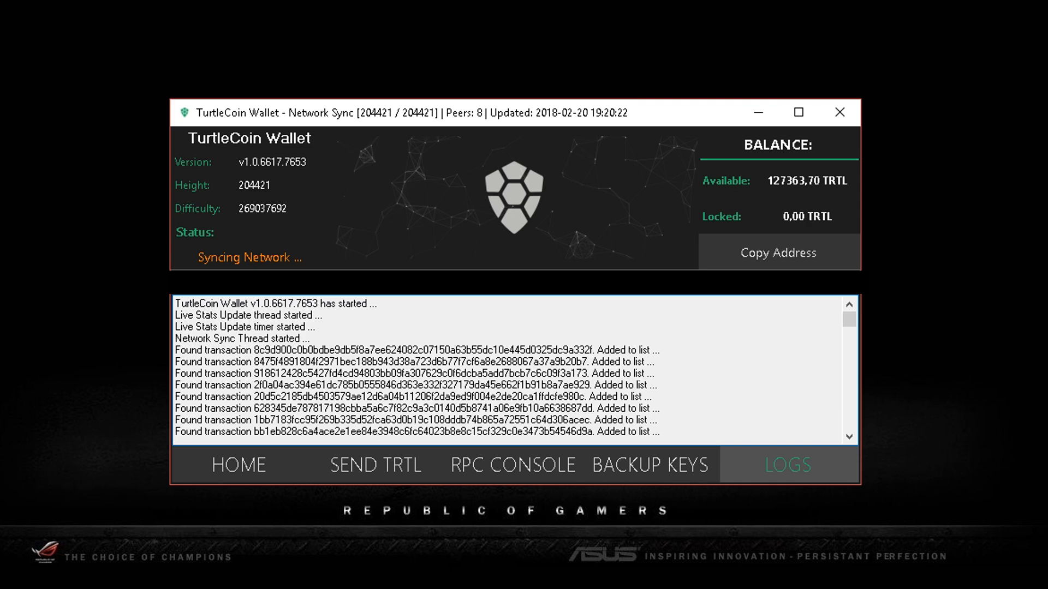
{"action": "mouse_move", "coordinate": [919, 457]}
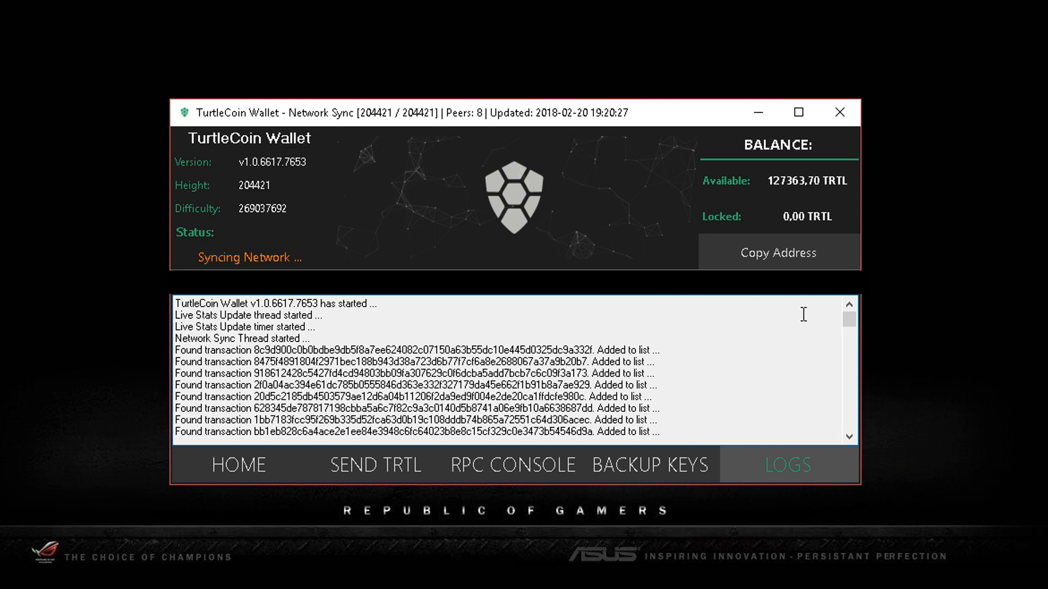
{"action": "mouse_move", "coordinate": [893, 497]}
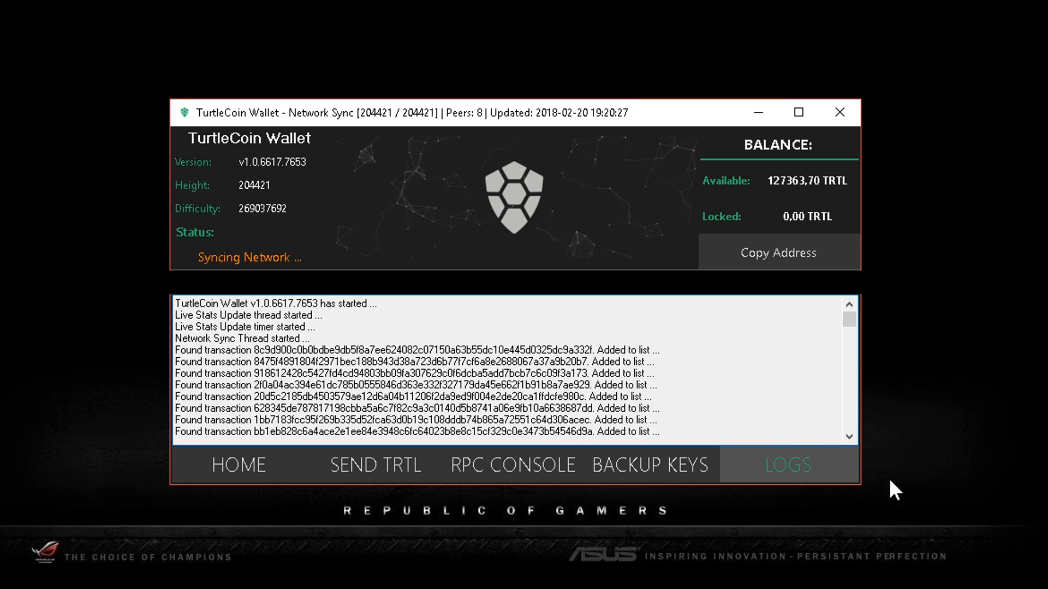
Return to the home view with the confirmed incoming and outgoing transaction table
{"action": "left_click", "coordinate": [239, 465]}
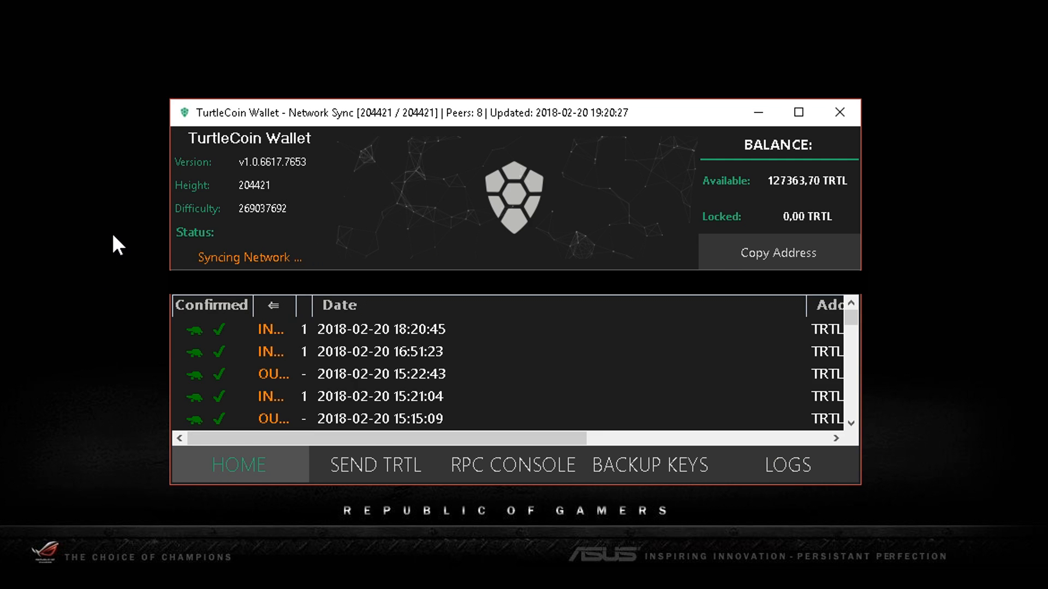
{"action": "mouse_move", "coordinate": [696, 122]}
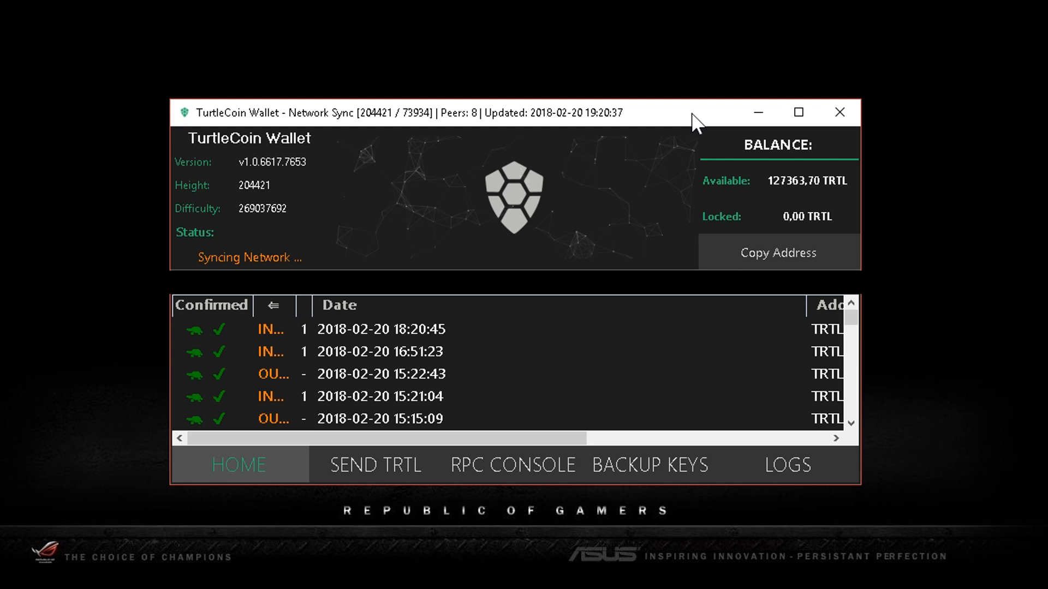
{"action": "mouse_move", "coordinate": [705, 129]}
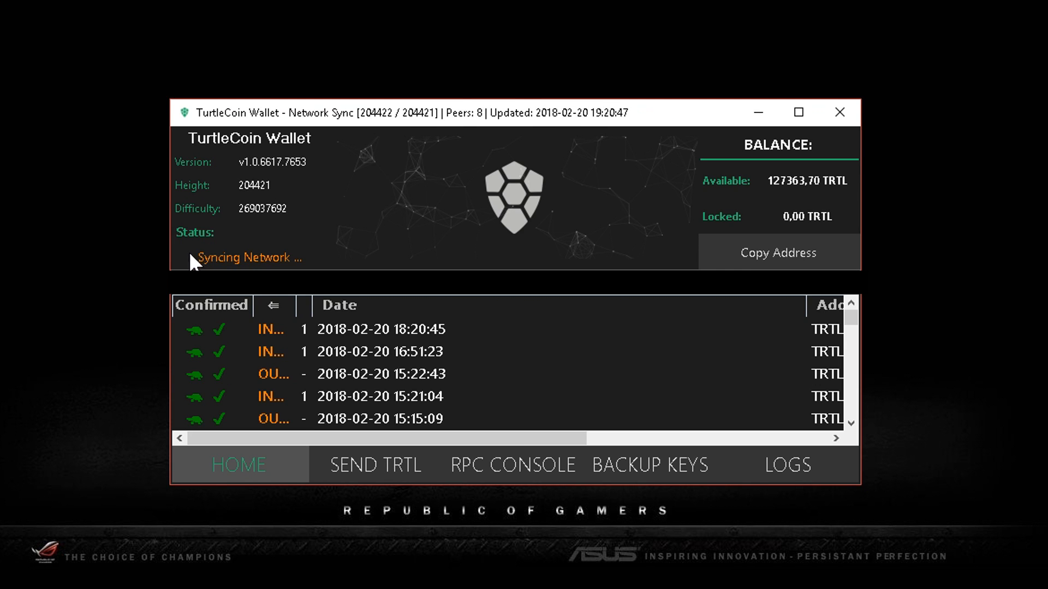
{"action": "mouse_move", "coordinate": [262, 246]}
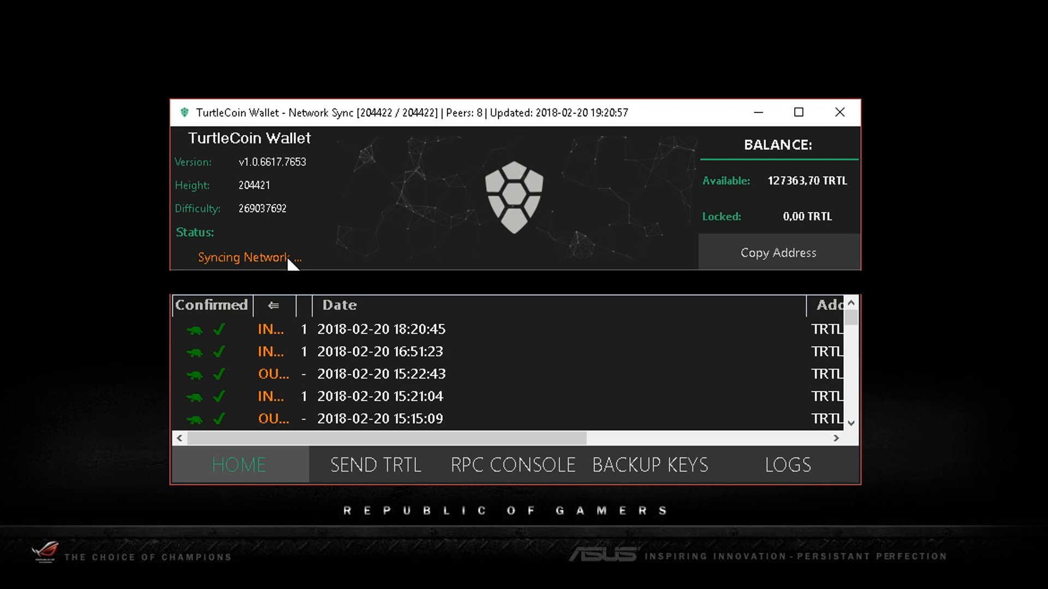
{"action": "mouse_move", "coordinate": [274, 264]}
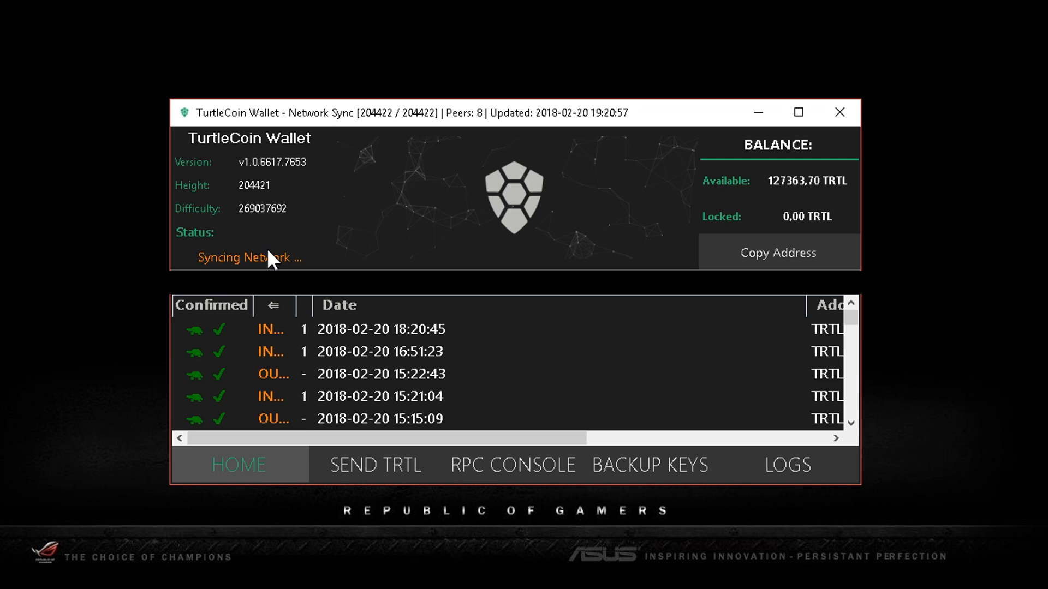
{"action": "mouse_move", "coordinate": [196, 260]}
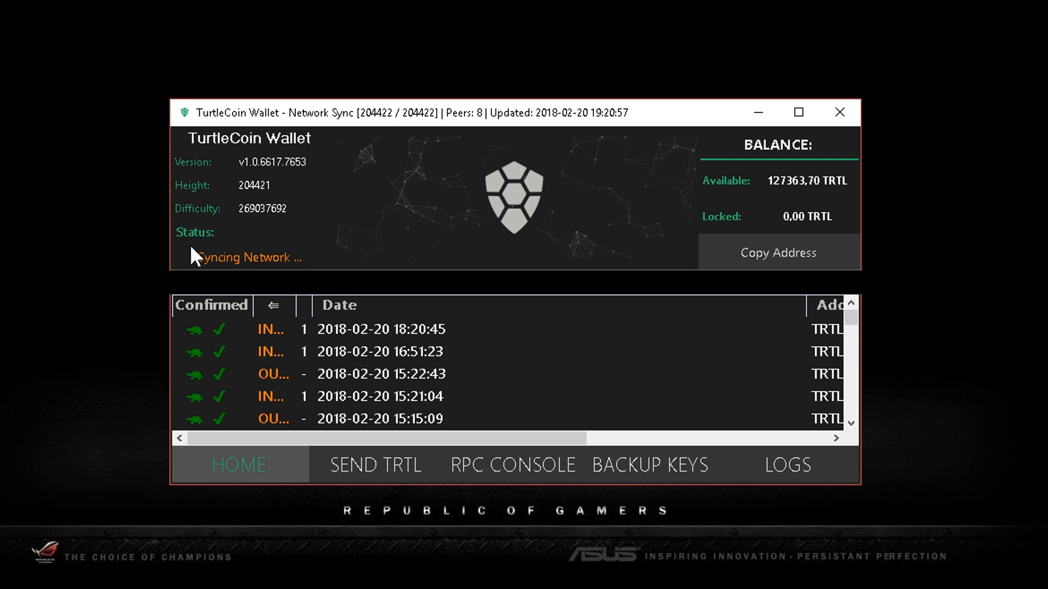
{"action": "mouse_move", "coordinate": [184, 256]}
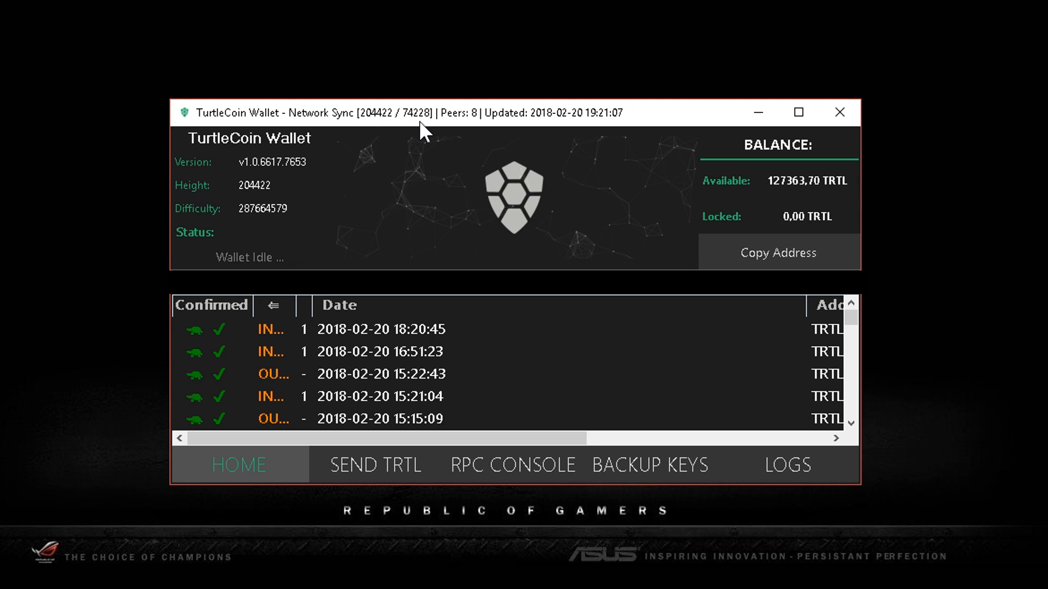
{"action": "mouse_move", "coordinate": [407, 136]}
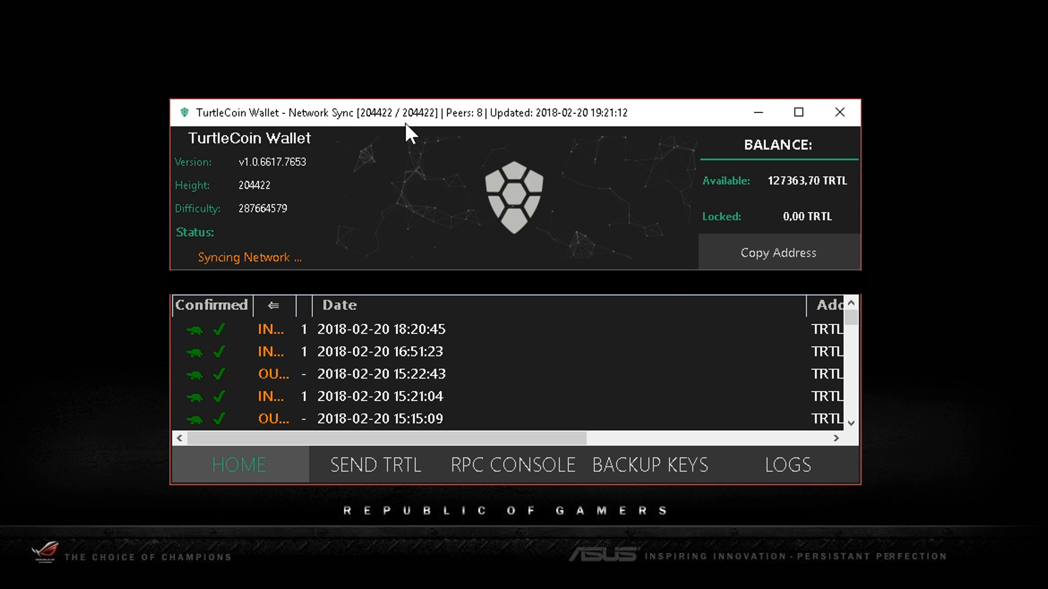
{"action": "mouse_move", "coordinate": [428, 135]}
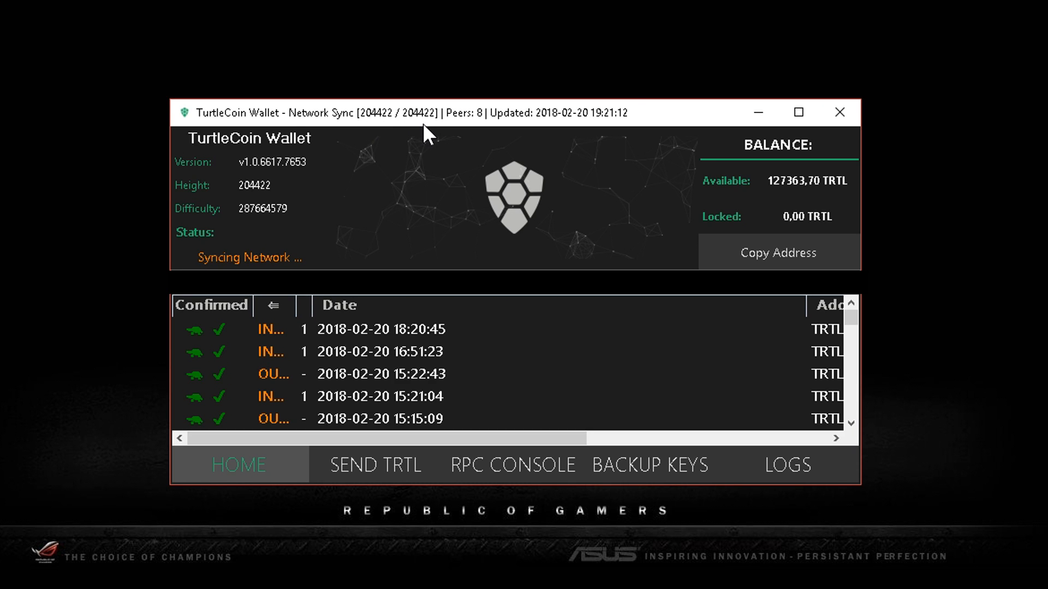
{"action": "mouse_move", "coordinate": [411, 122]}
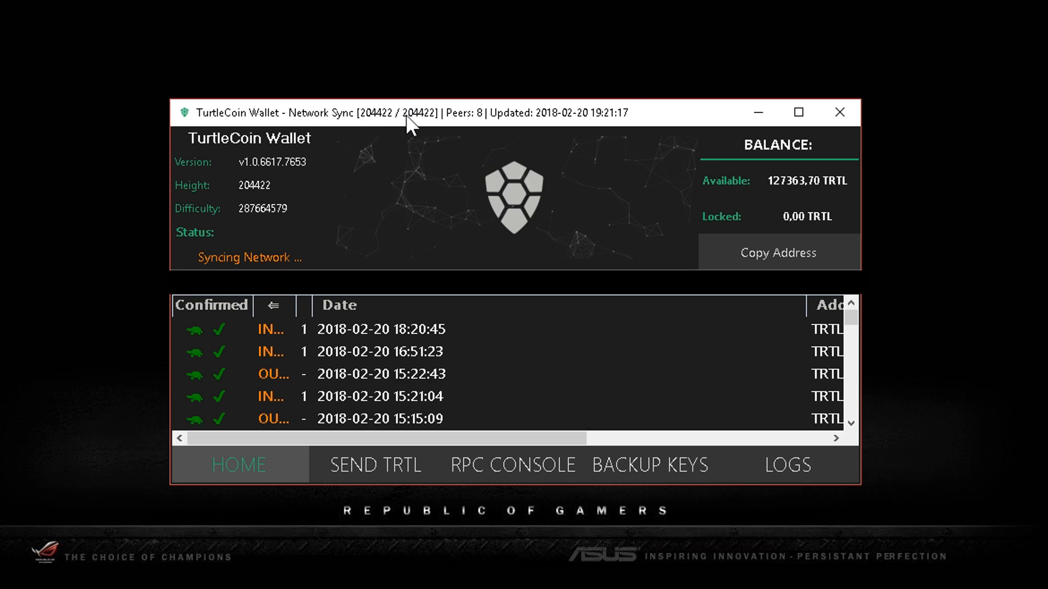
{"action": "mouse_move", "coordinate": [423, 135]}
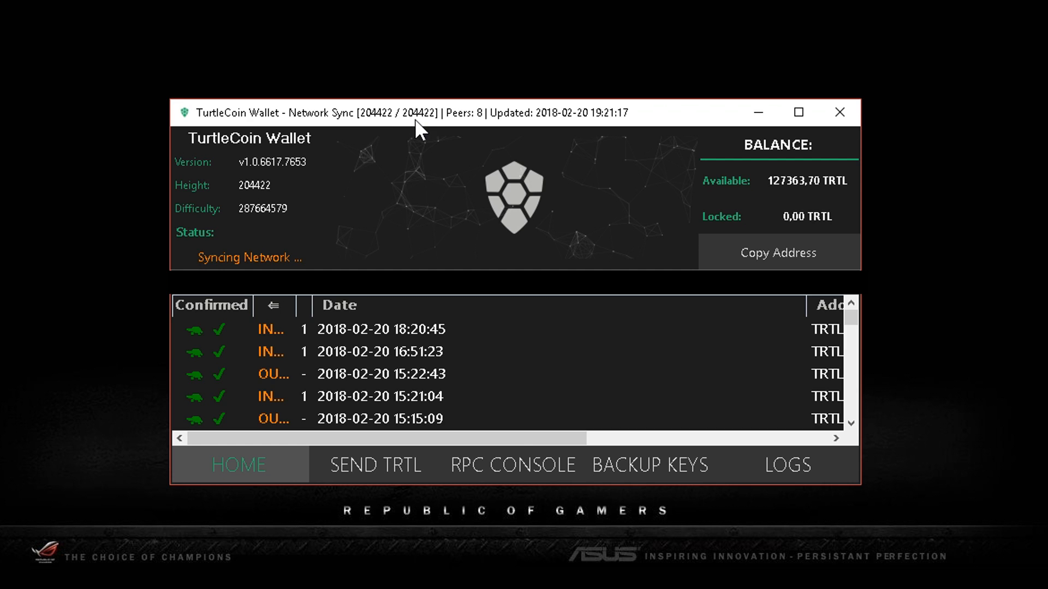
{"action": "mouse_move", "coordinate": [385, 133]}
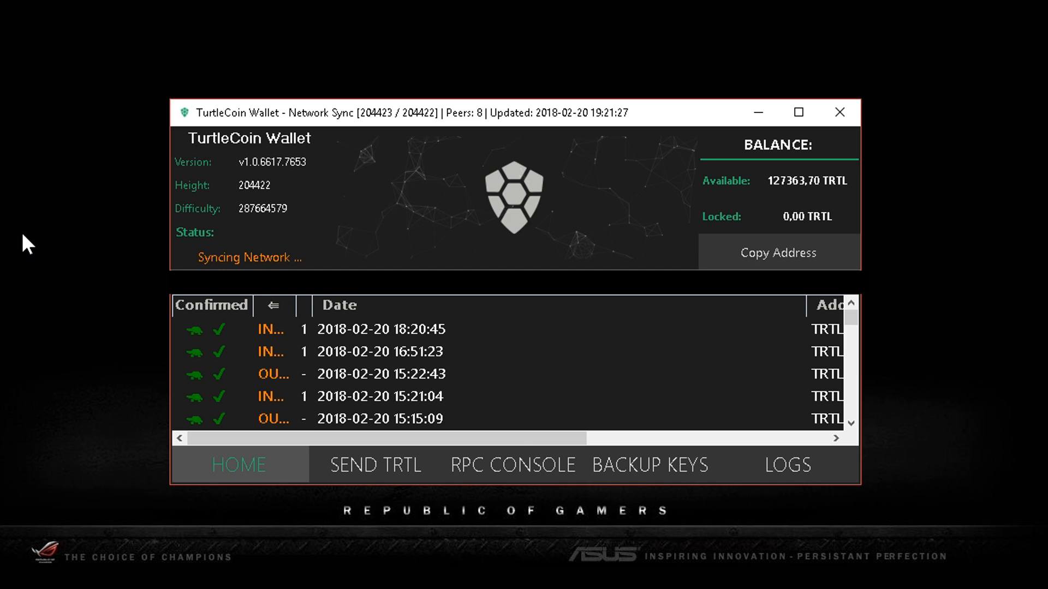
{"action": "mouse_move", "coordinate": [588, 349]}
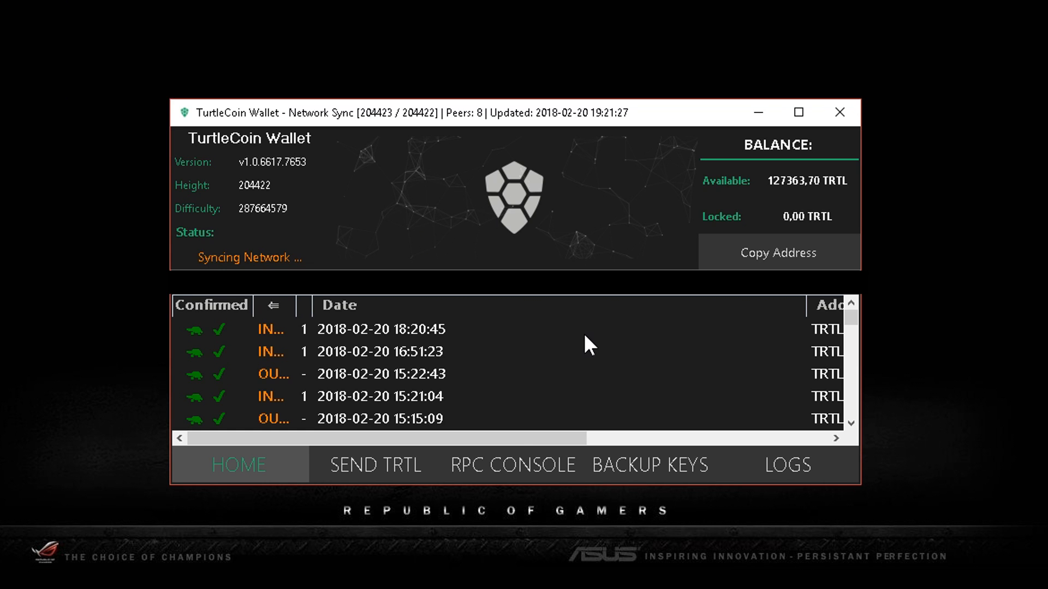
{"action": "mouse_move", "coordinate": [495, 390]}
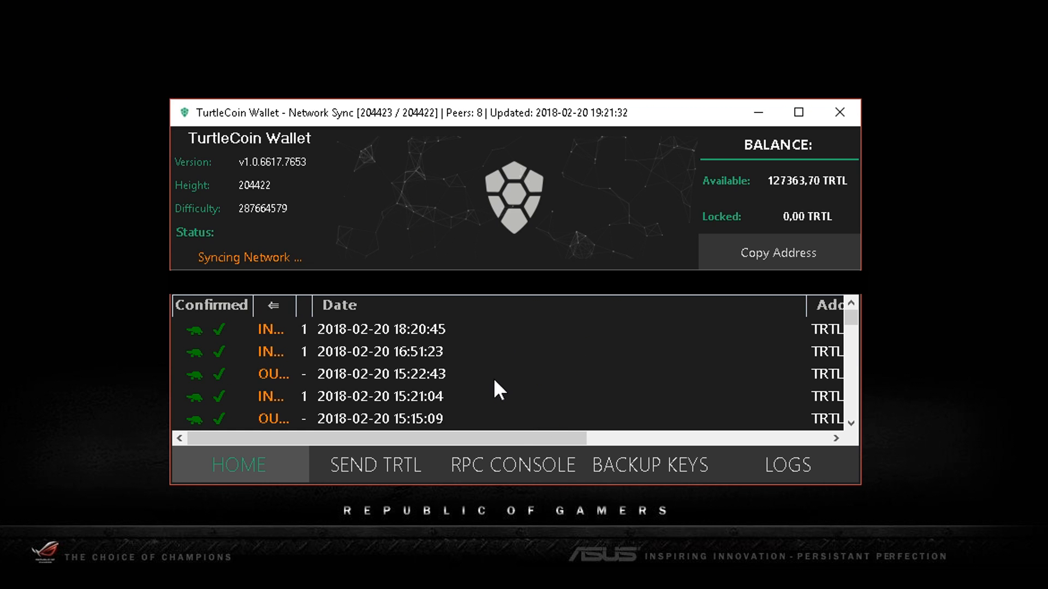
{"action": "mouse_move", "coordinate": [552, 359]}
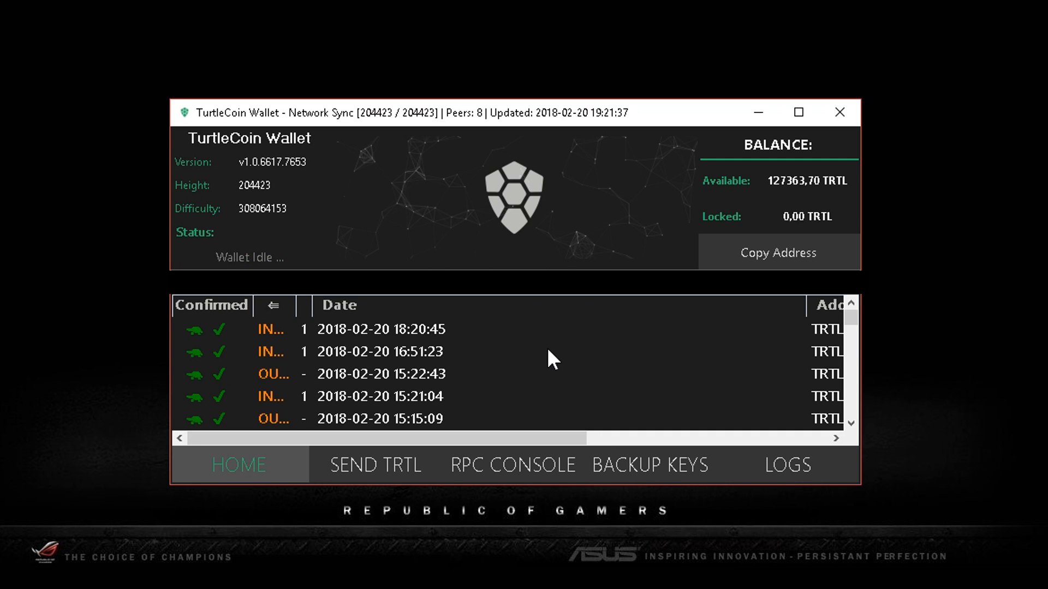
{"action": "mouse_move", "coordinate": [526, 353]}
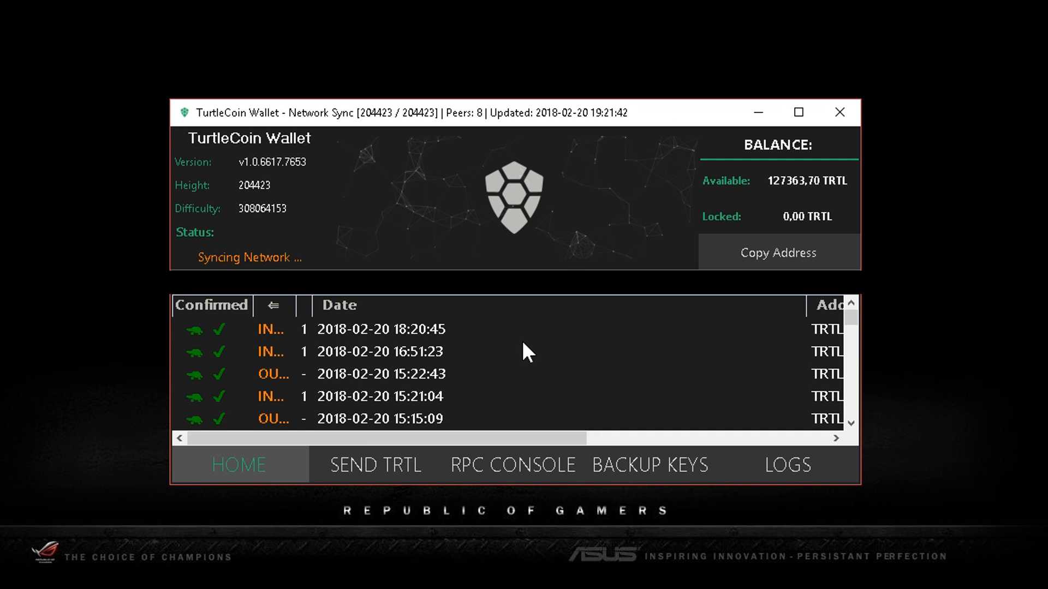
{"action": "mouse_move", "coordinate": [777, 205]}
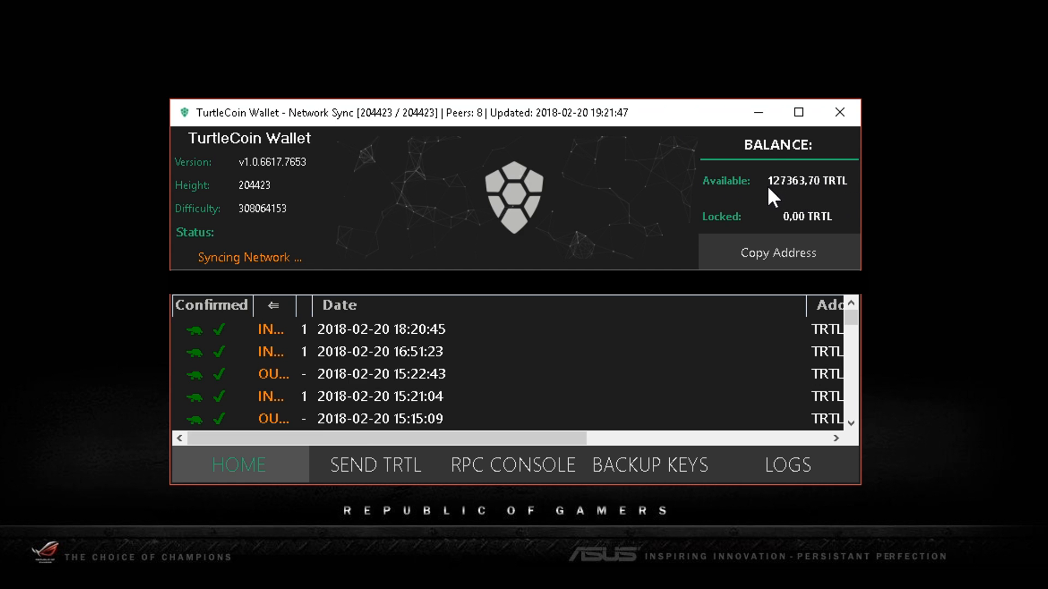
{"action": "mouse_move", "coordinate": [297, 227]}
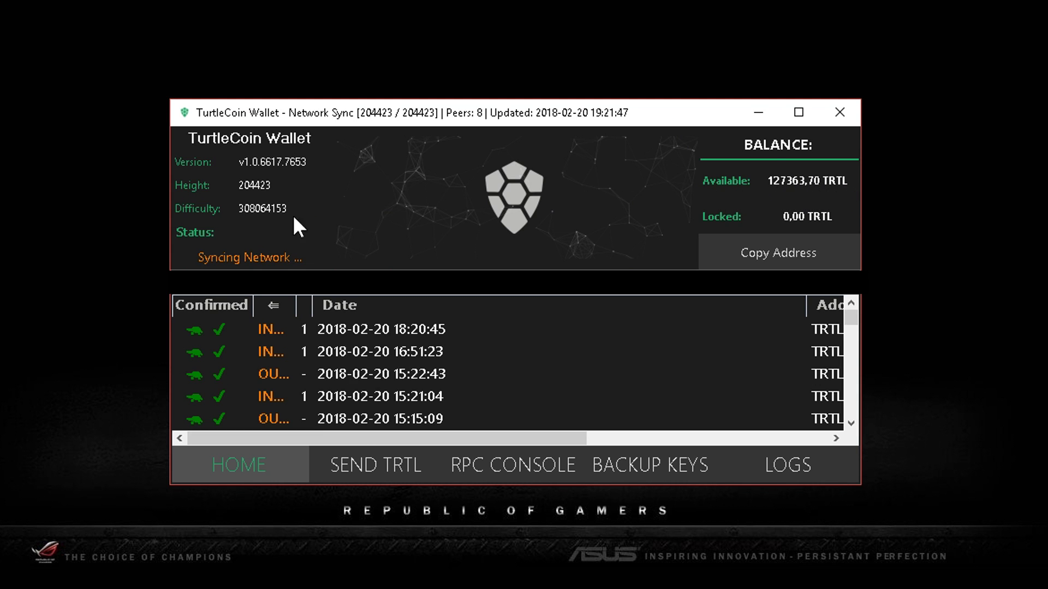
{"action": "mouse_move", "coordinate": [376, 146]}
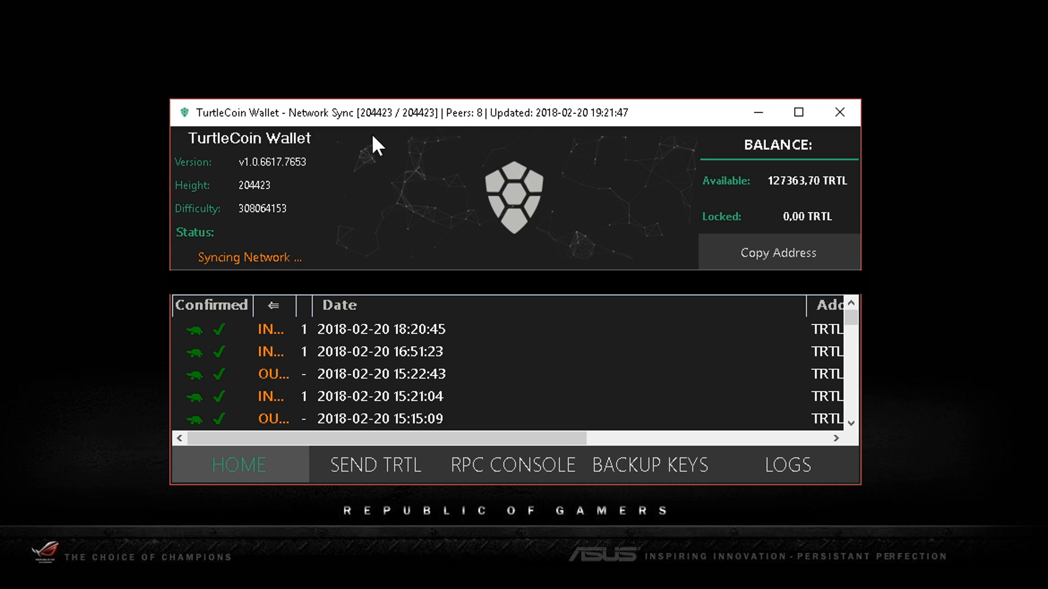
{"action": "mouse_move", "coordinate": [746, 194]}
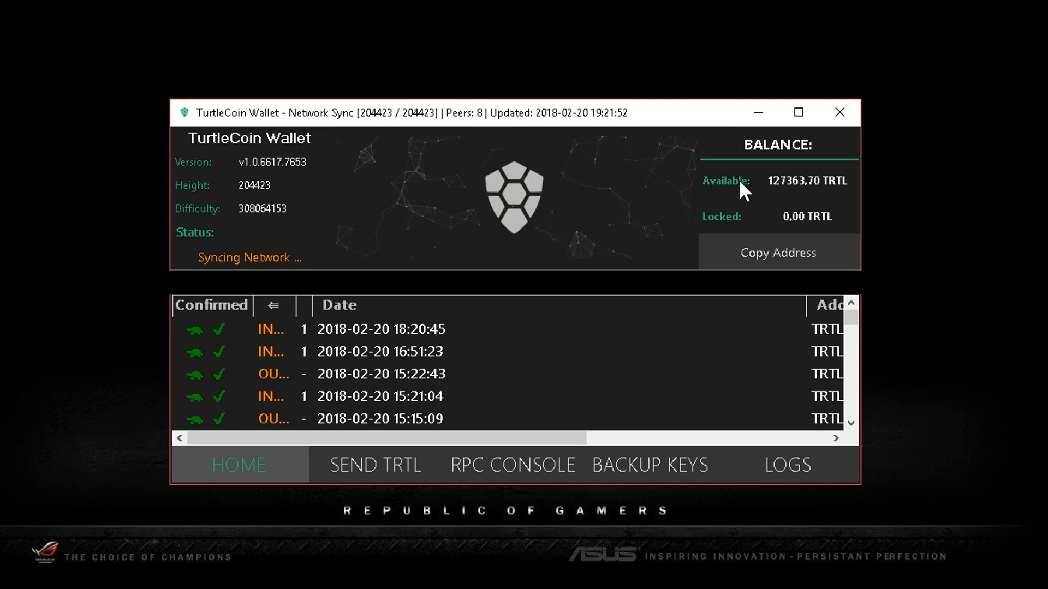
{"action": "mouse_move", "coordinate": [323, 356]}
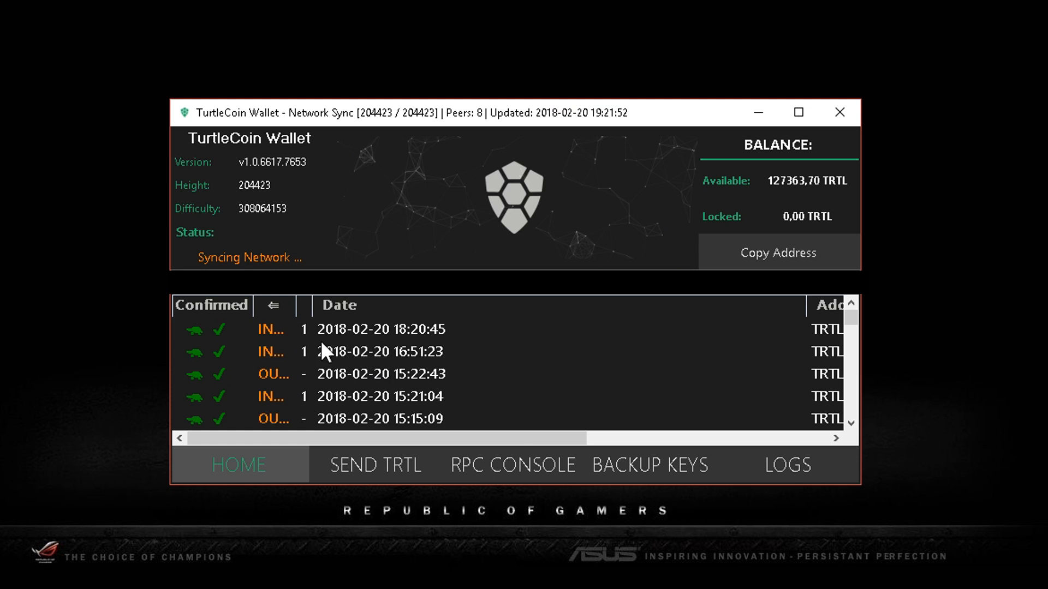
{"action": "mouse_move", "coordinate": [375, 218]}
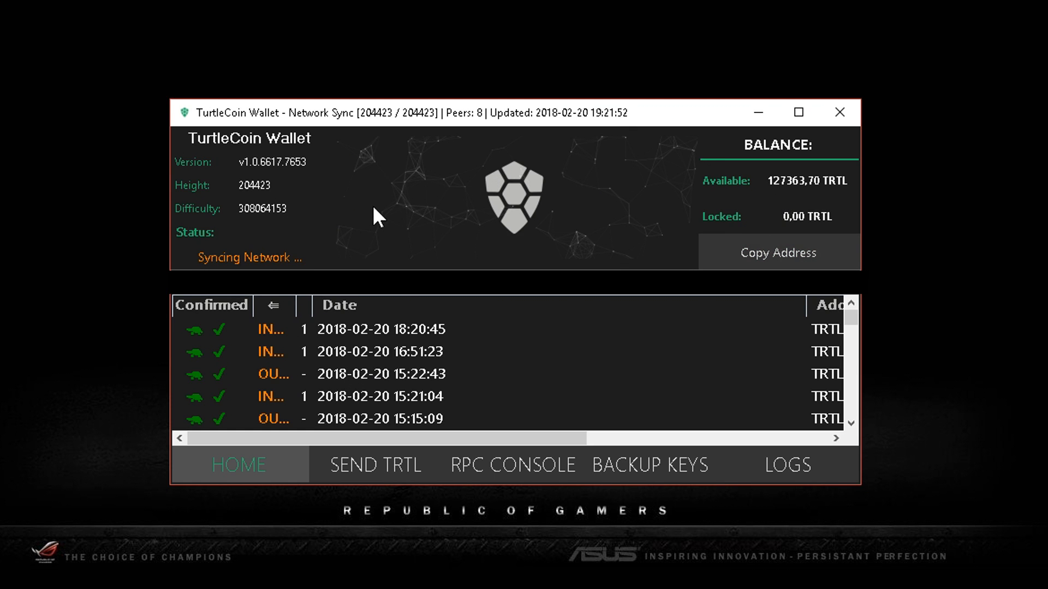
{"action": "mouse_move", "coordinate": [522, 217]}
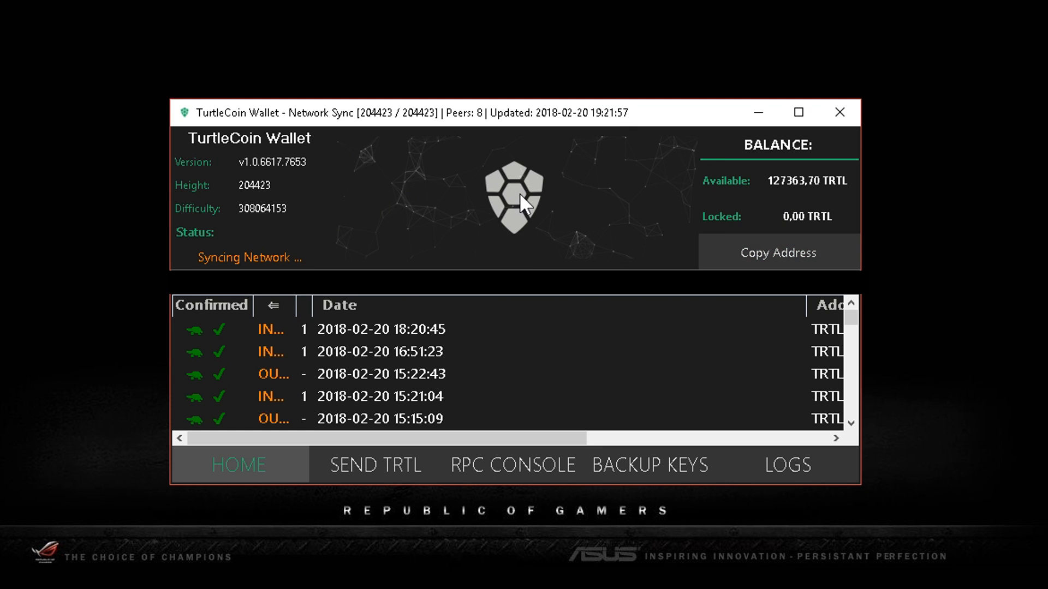
{"action": "mouse_move", "coordinate": [380, 214]}
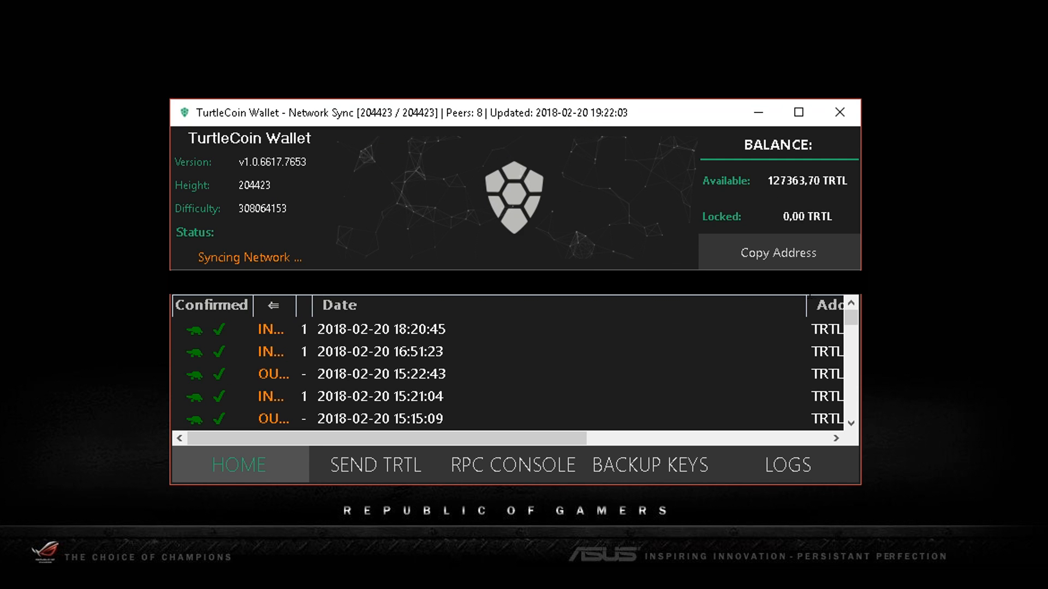
{"action": "mouse_move", "coordinate": [549, 195]}
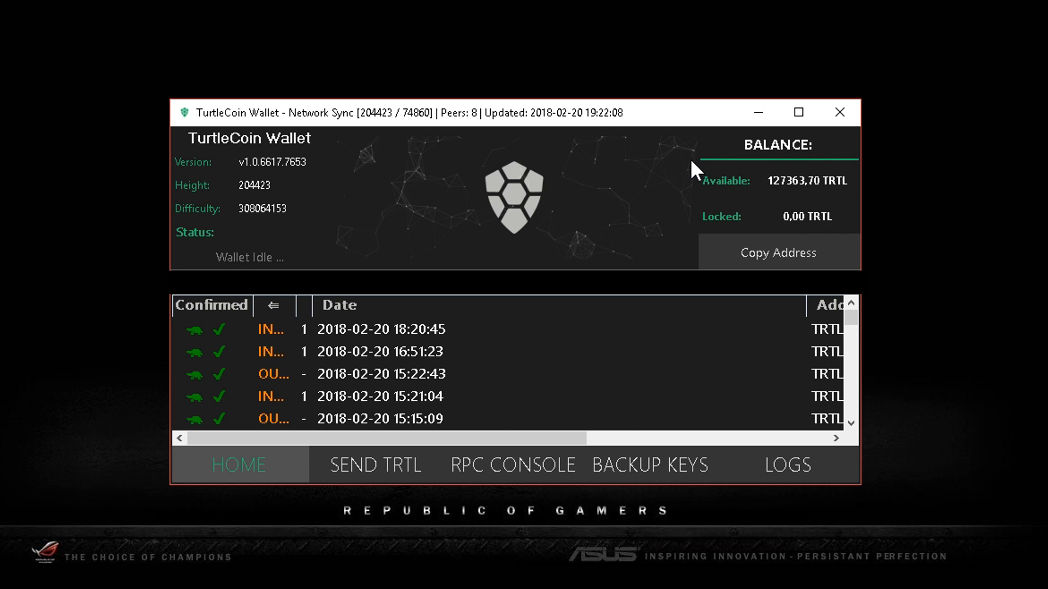
{"action": "mouse_move", "coordinate": [690, 215]}
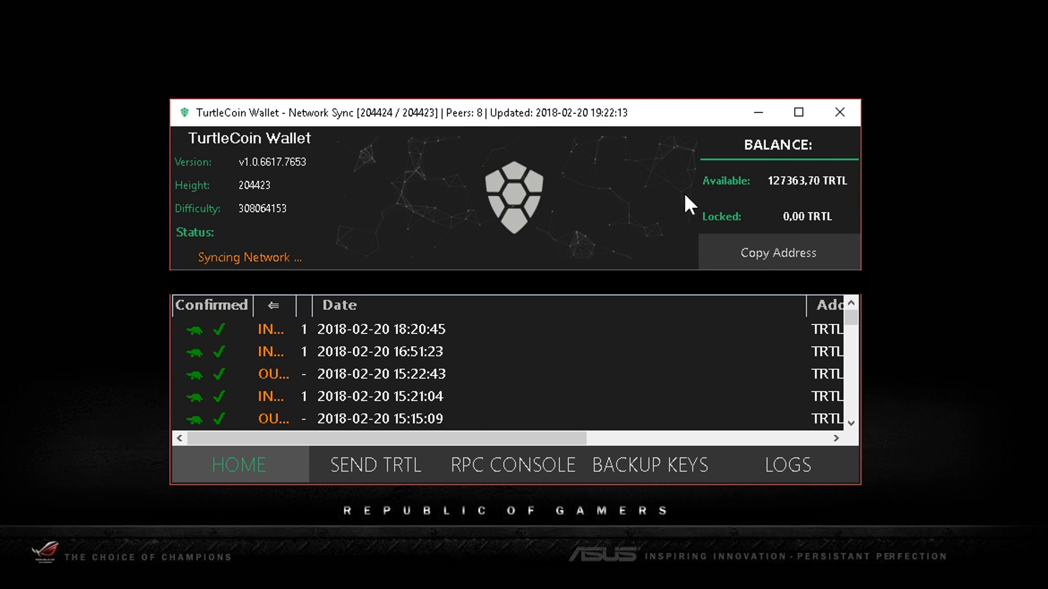
{"action": "mouse_move", "coordinate": [783, 216]}
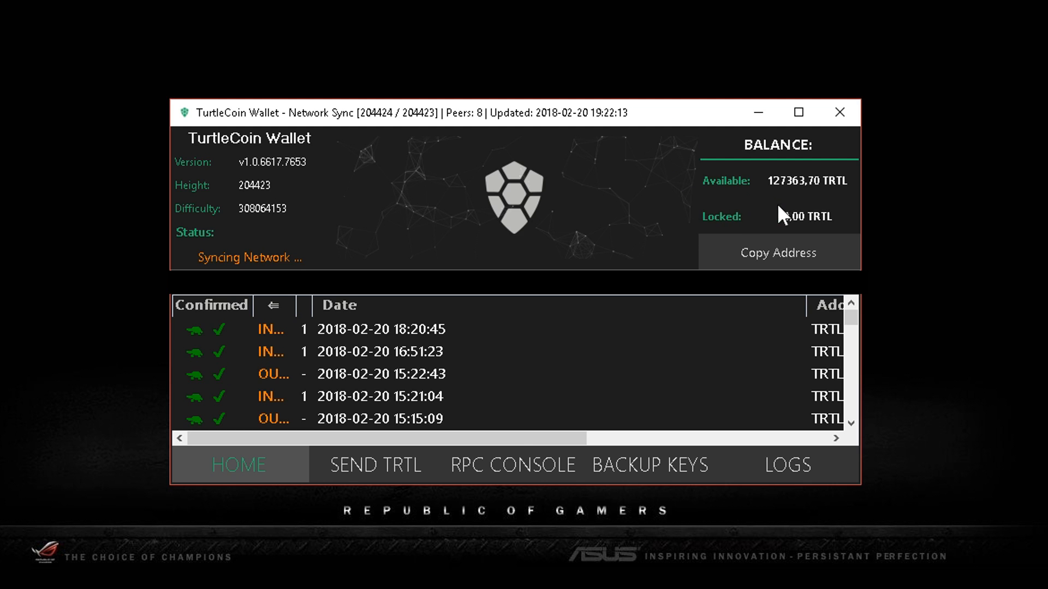
{"action": "mouse_move", "coordinate": [877, 140]}
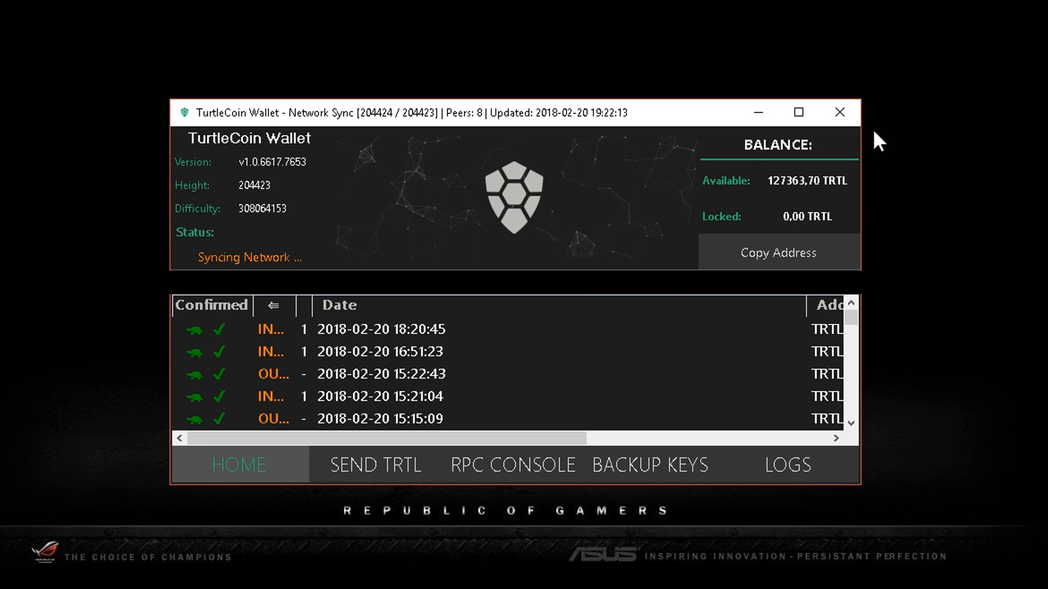
{"action": "mouse_move", "coordinate": [108, 75]}
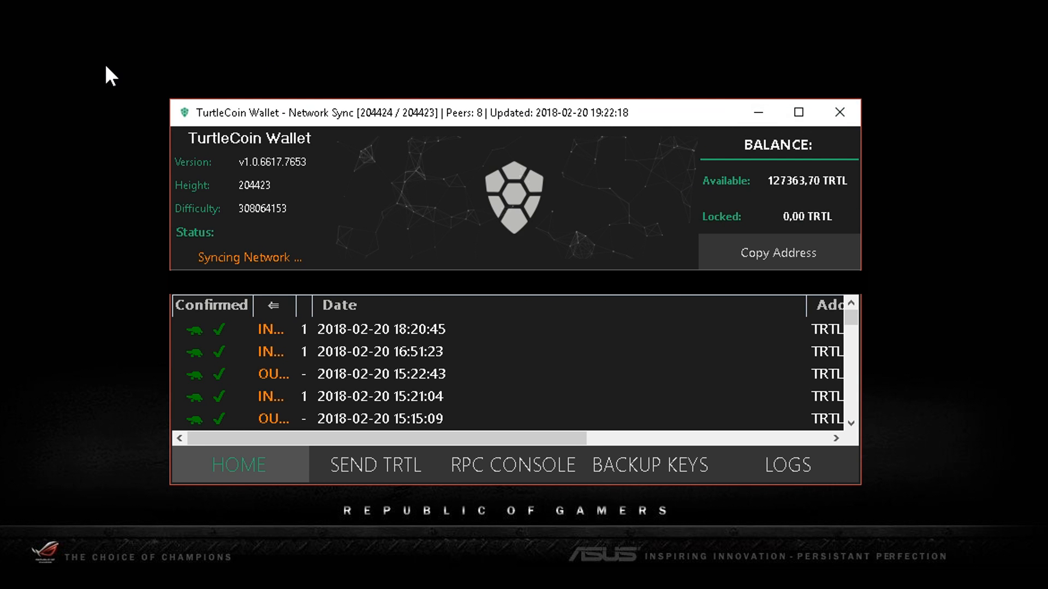
{"action": "mouse_move", "coordinate": [539, 125]}
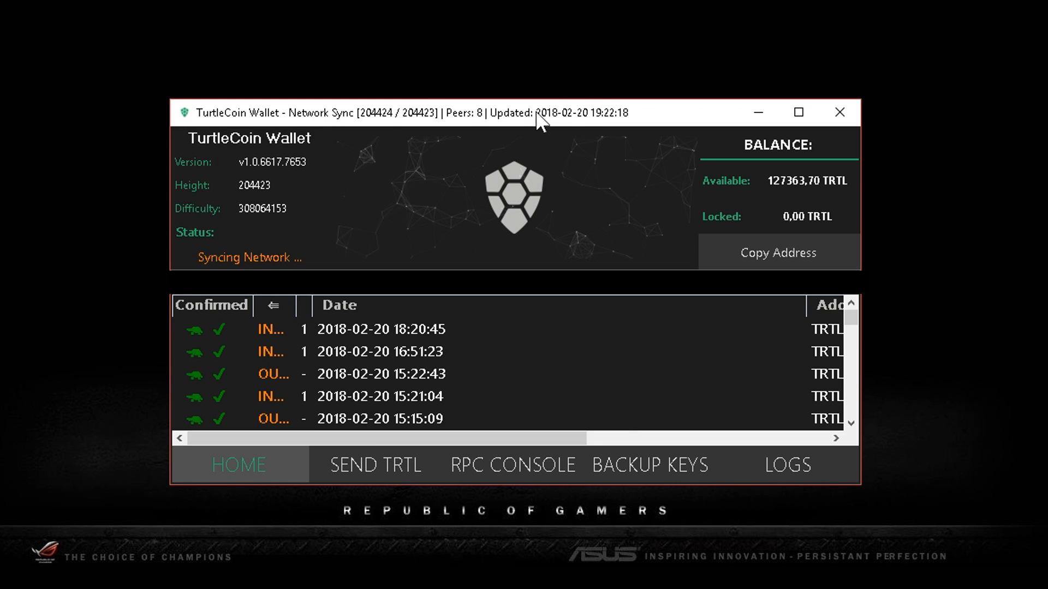
{"action": "mouse_move", "coordinate": [705, 112]}
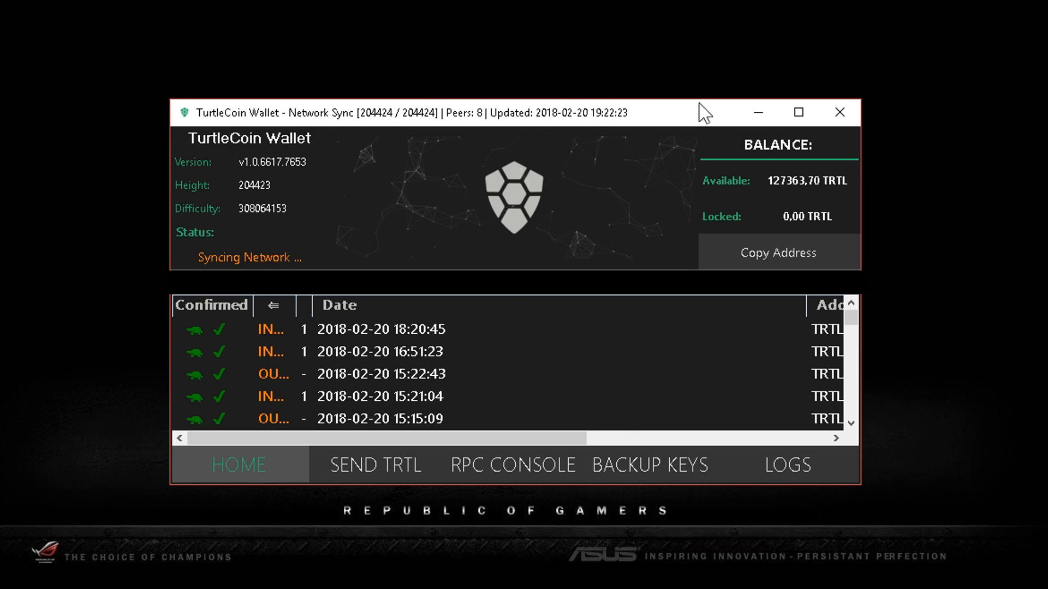
{"action": "mouse_move", "coordinate": [180, 255]}
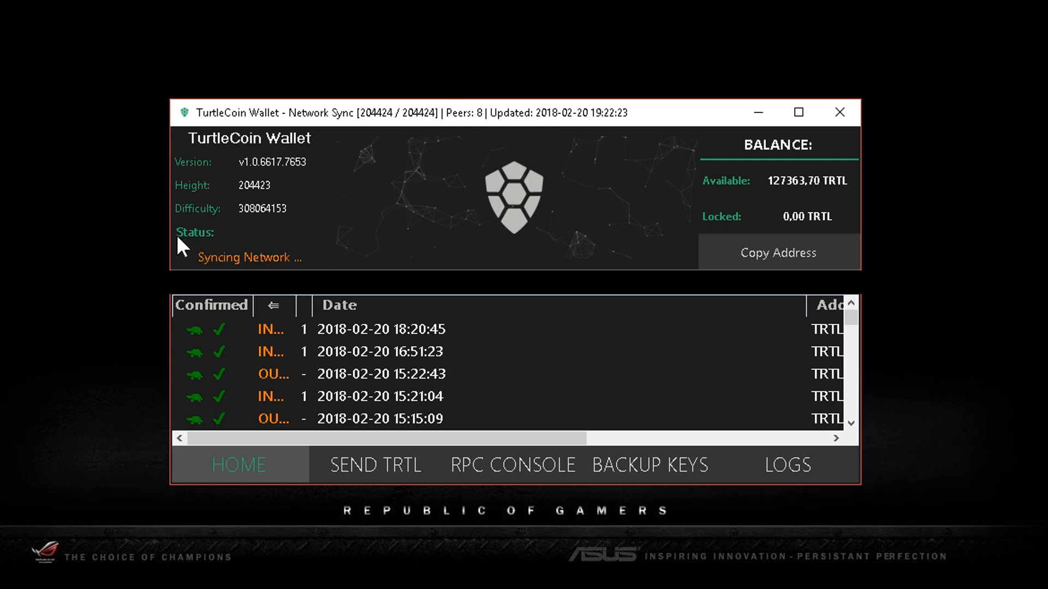
{"action": "mouse_move", "coordinate": [210, 234]}
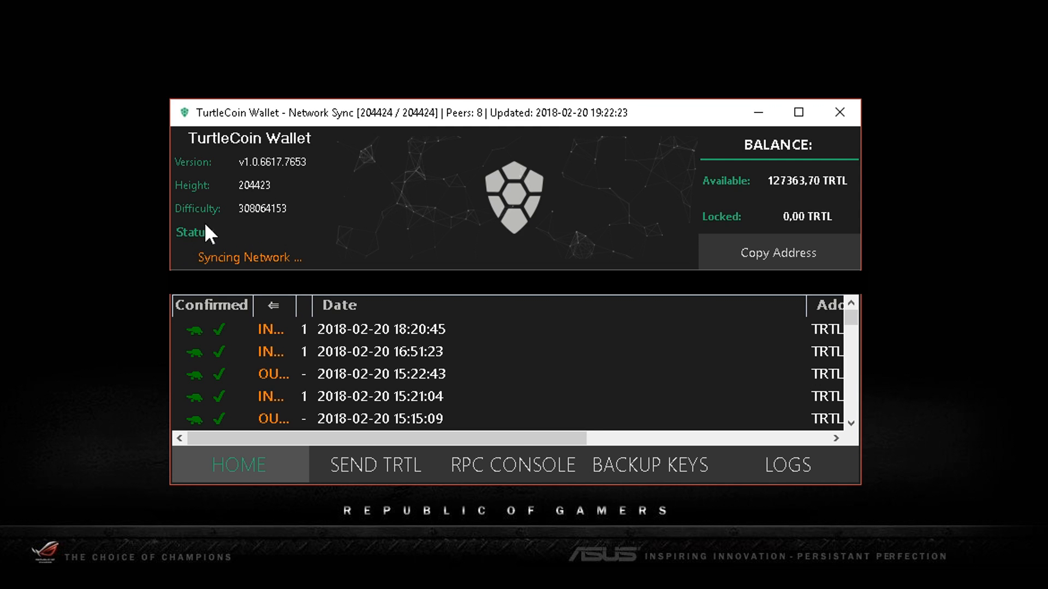
{"action": "mouse_move", "coordinate": [516, 208]}
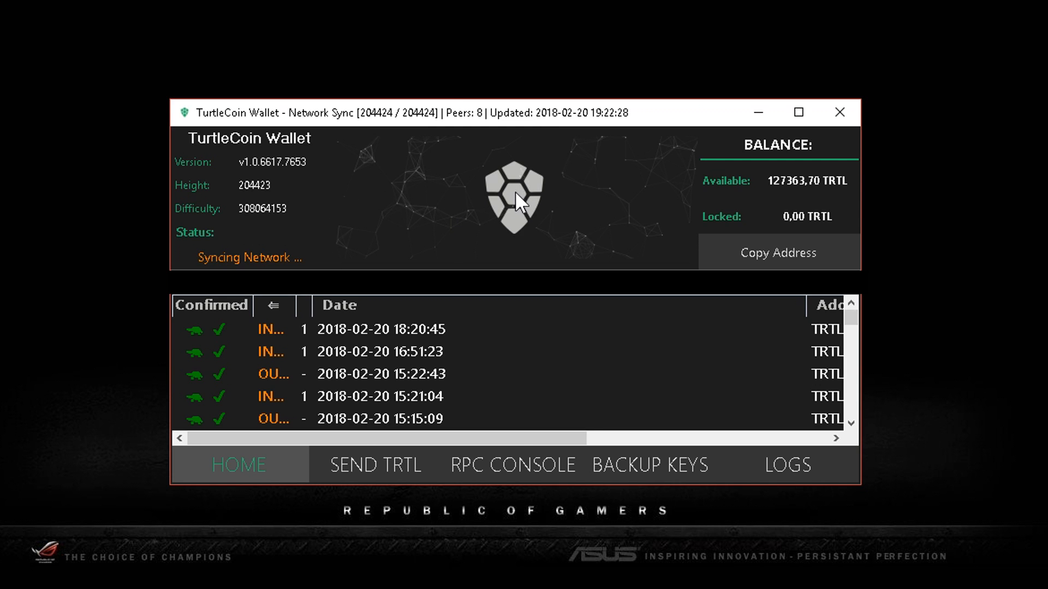